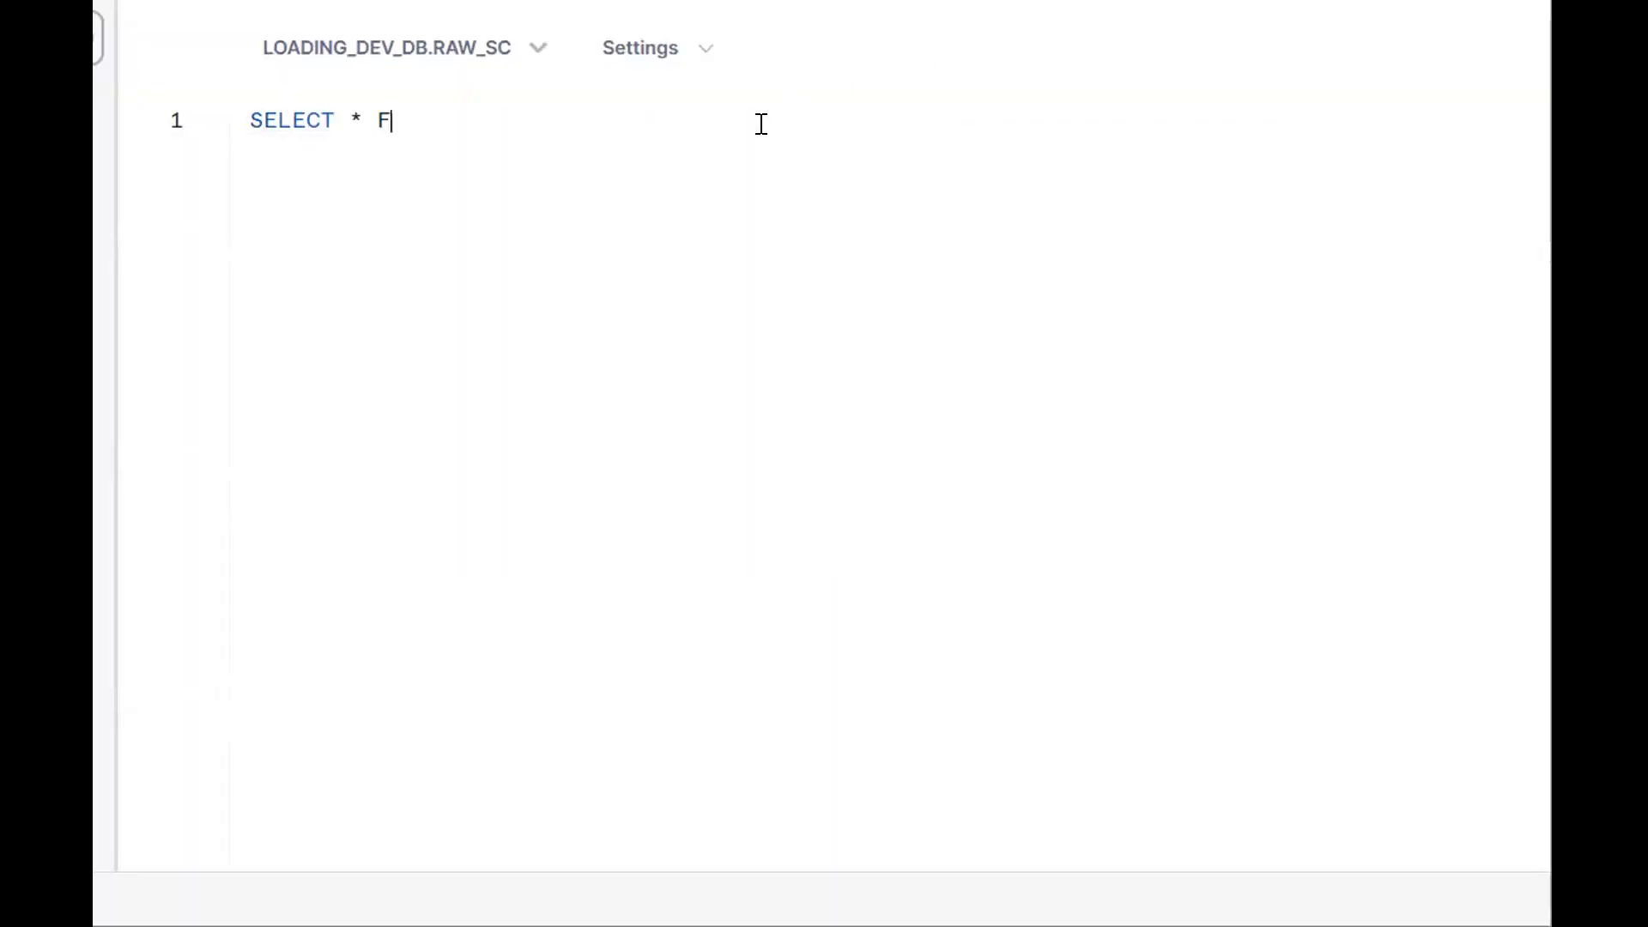
Write SELECT * FROM EMP_TEST to list the table's ID and NAME rows
type("ROM EMP_TEST")
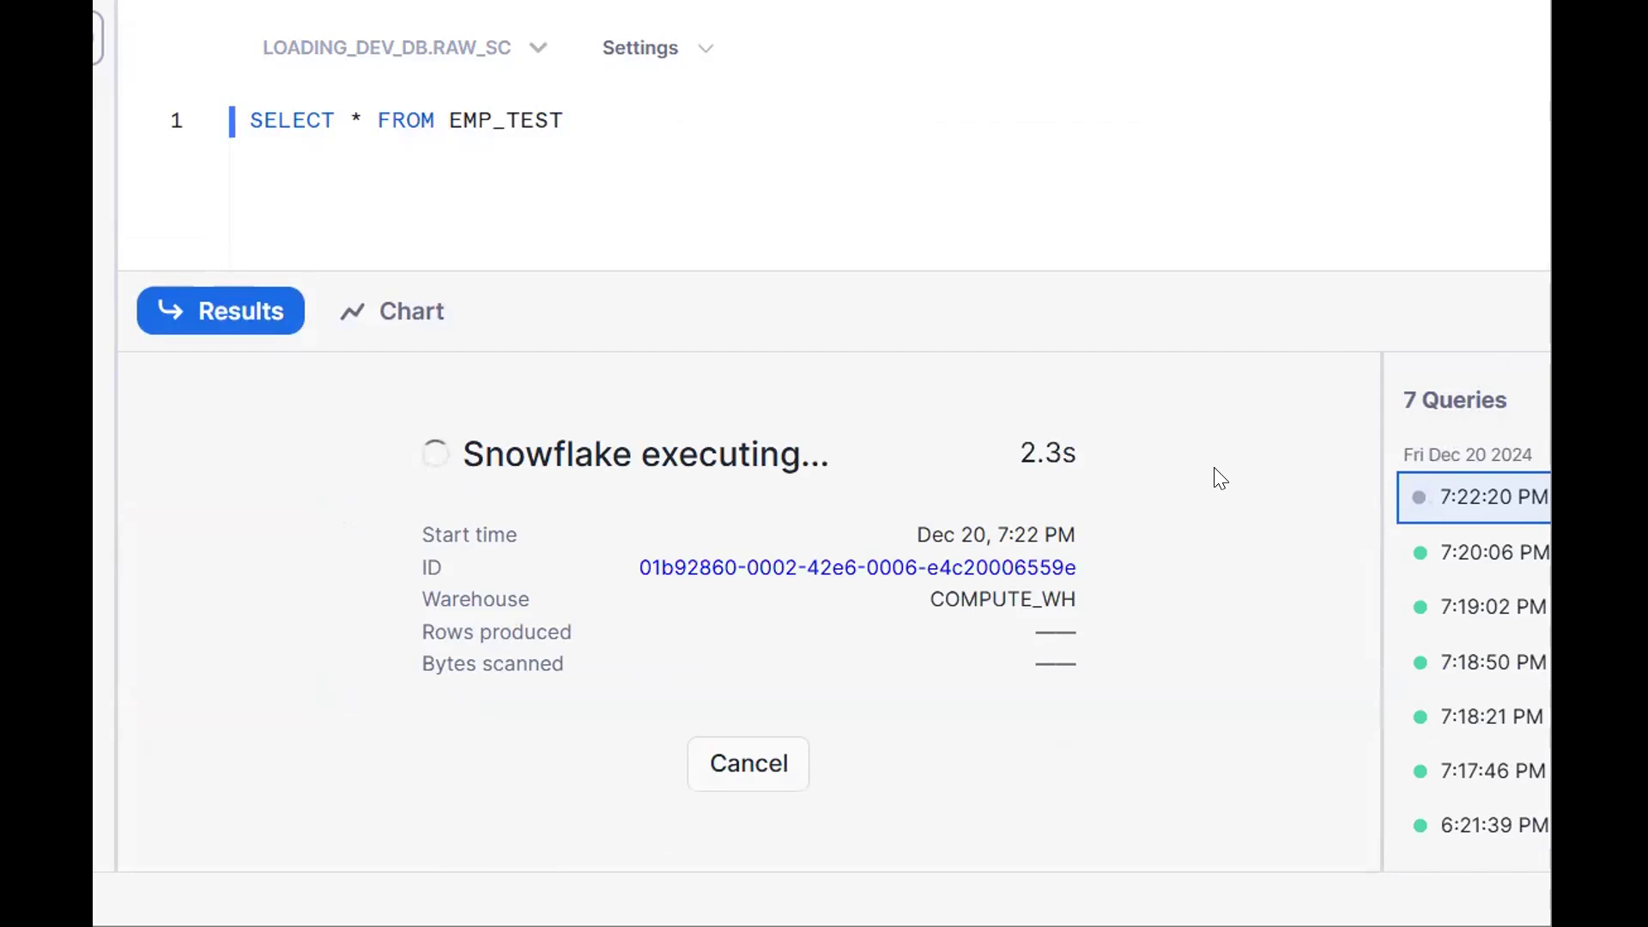
mouse_move(1182, 484)
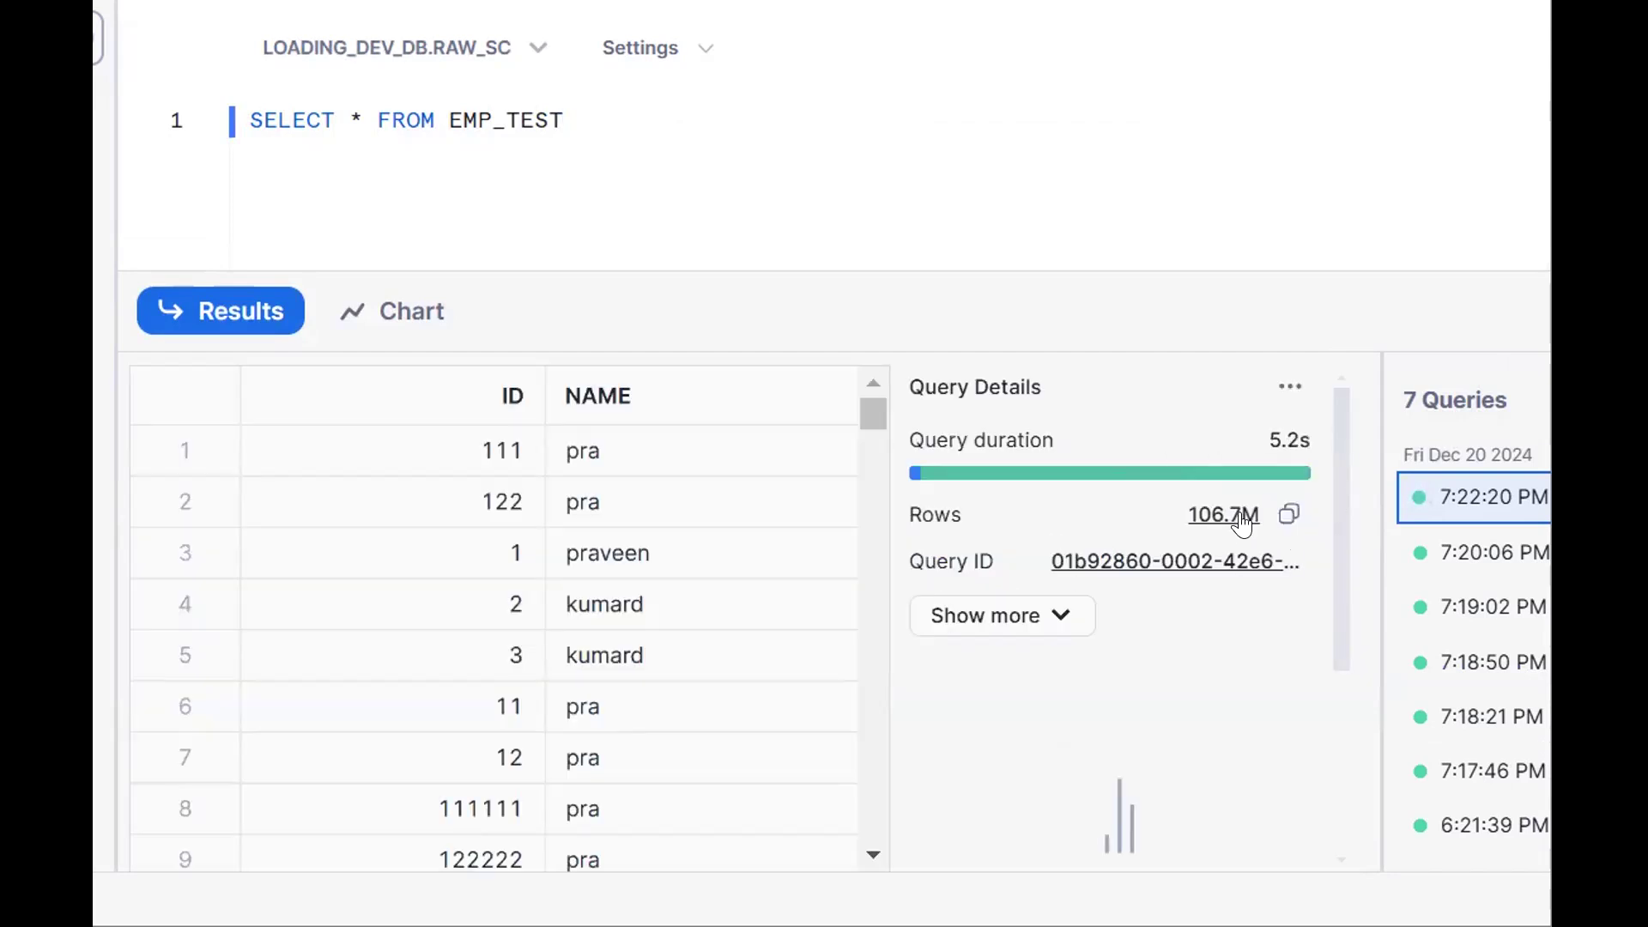
mouse_move(1236, 522)
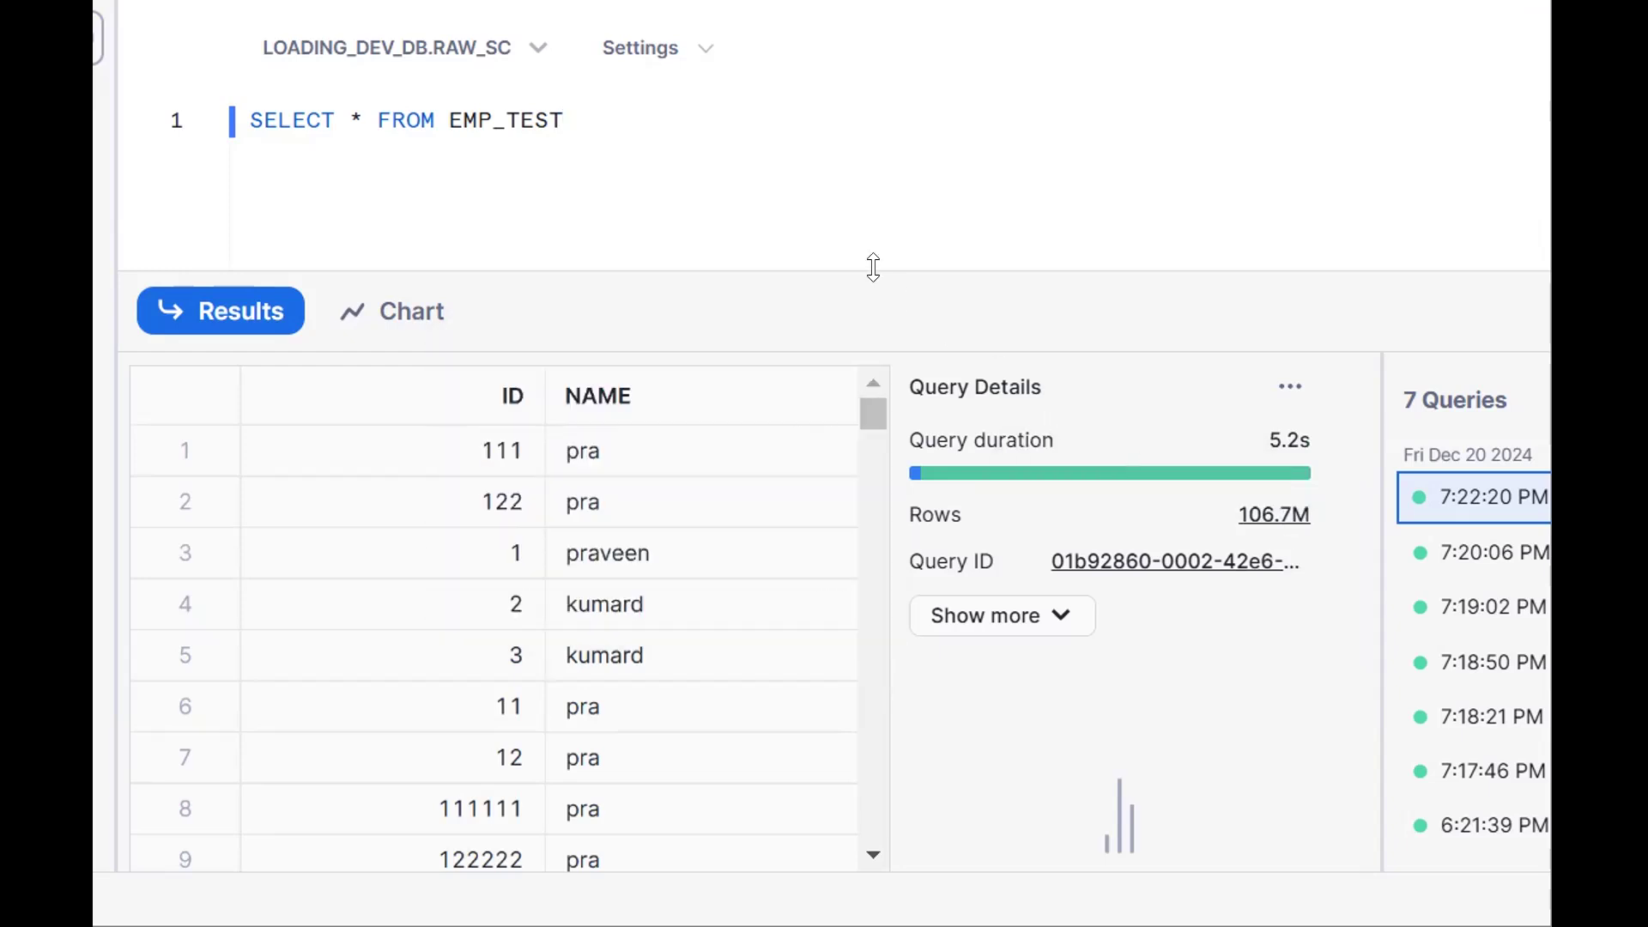
End line 1 with a semicolon and add CREATE OR REPLACE TABLE TABLE_NAME CLONE OLD_TABLE; on line 3
type(";")
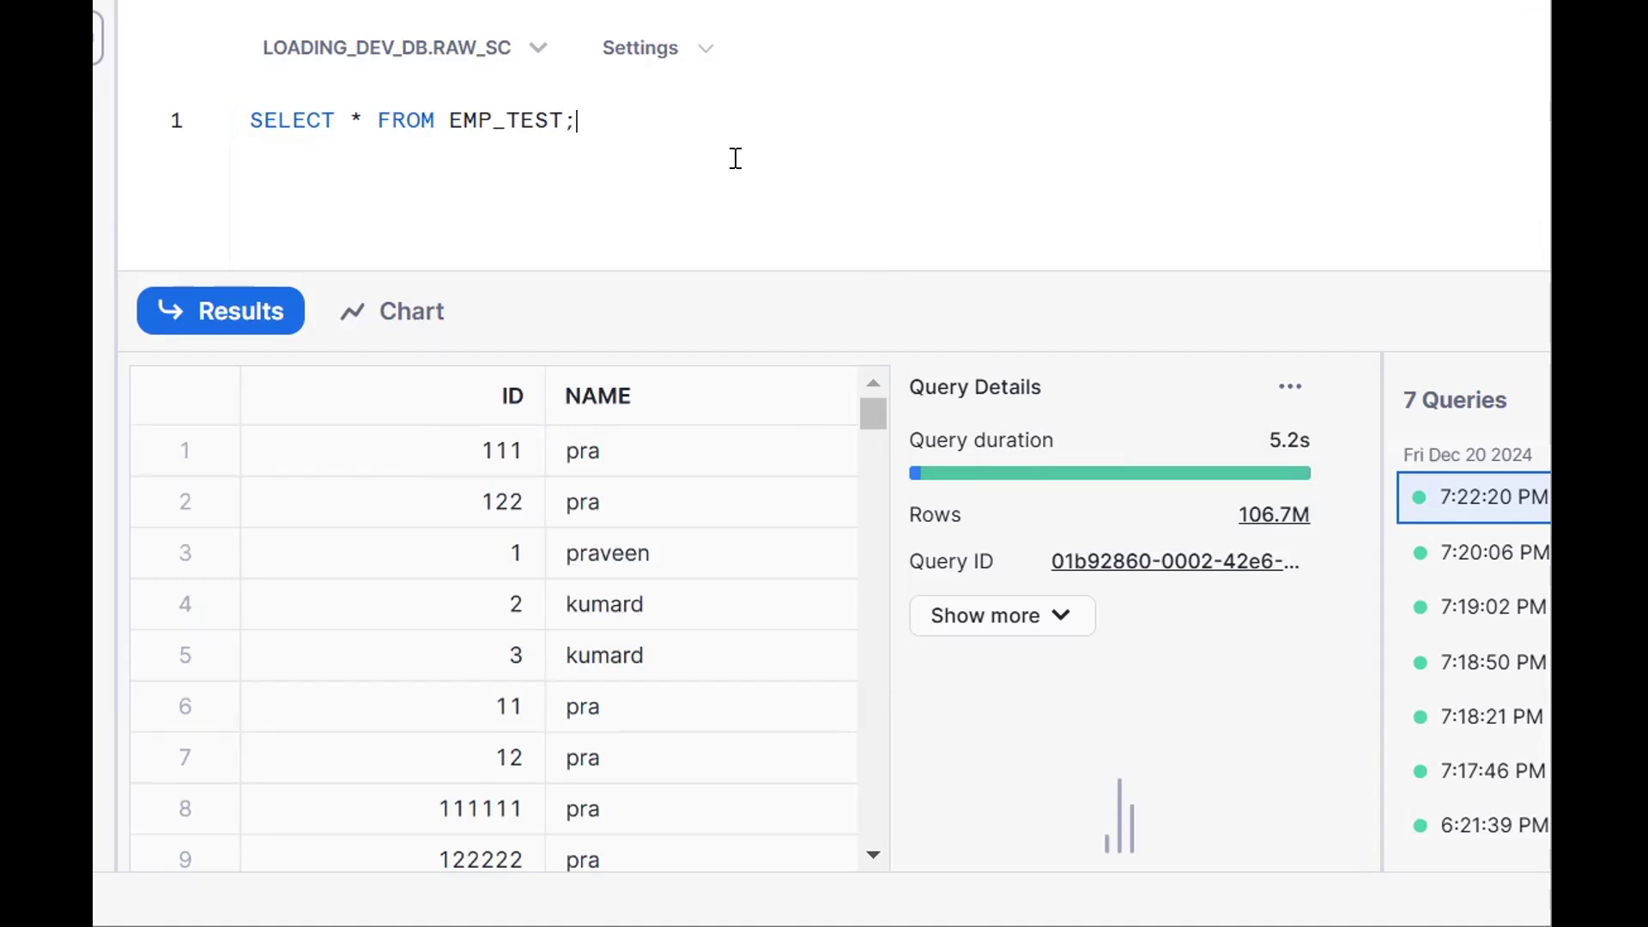
type("CREATE OR REPLACE TABLE EMP_TES")
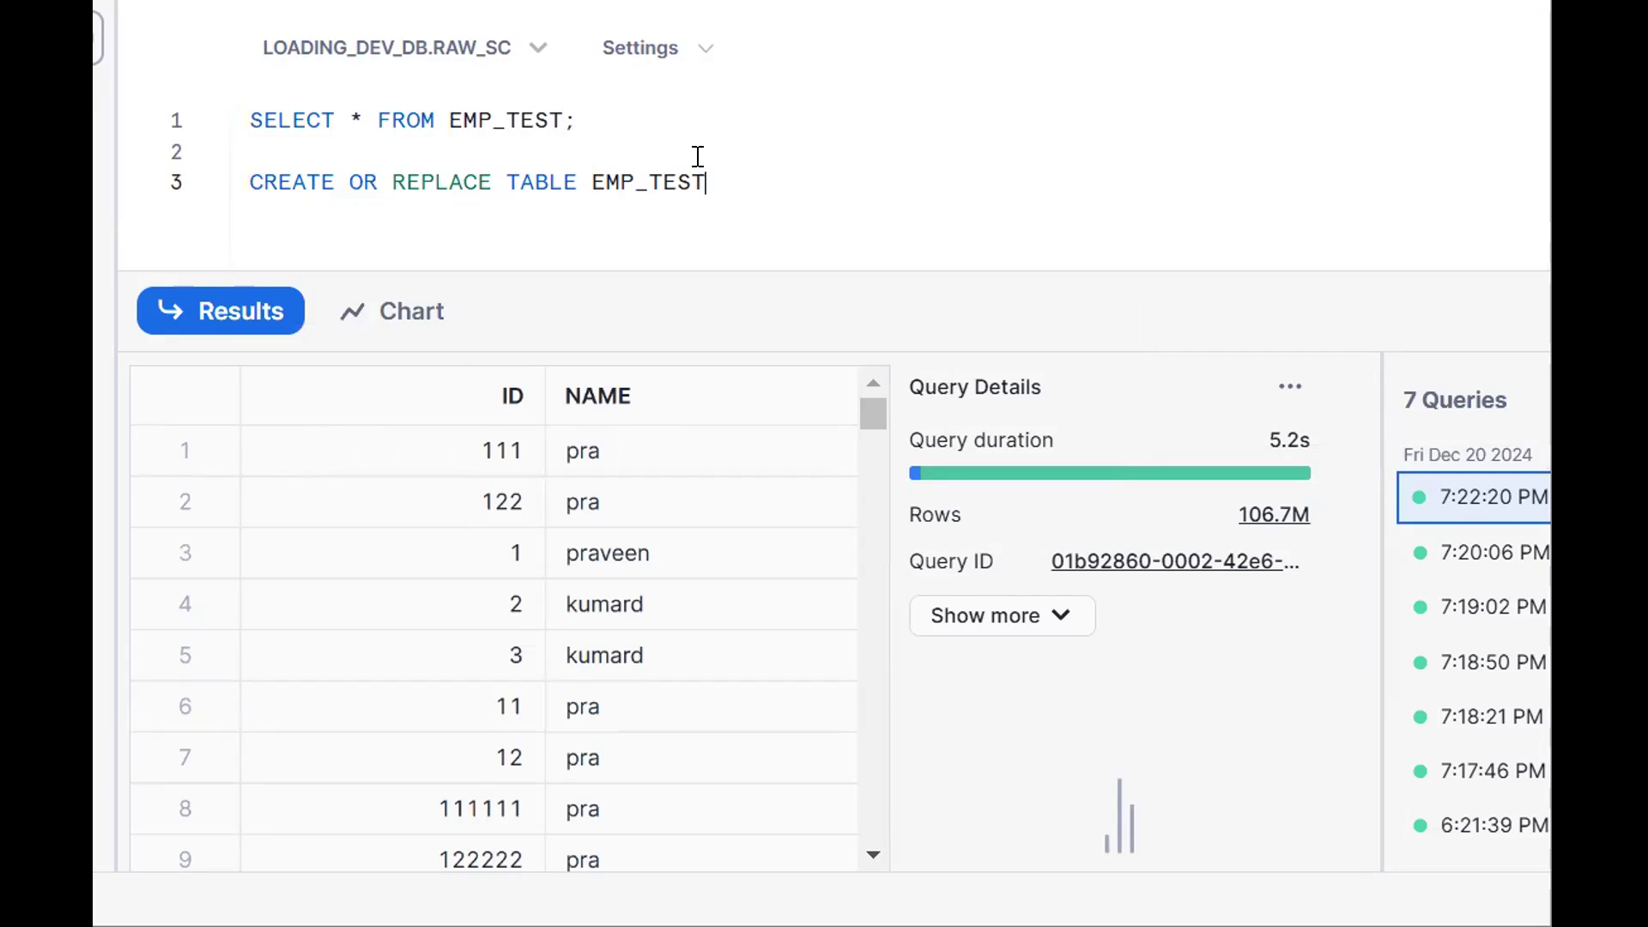
type("TABLE")
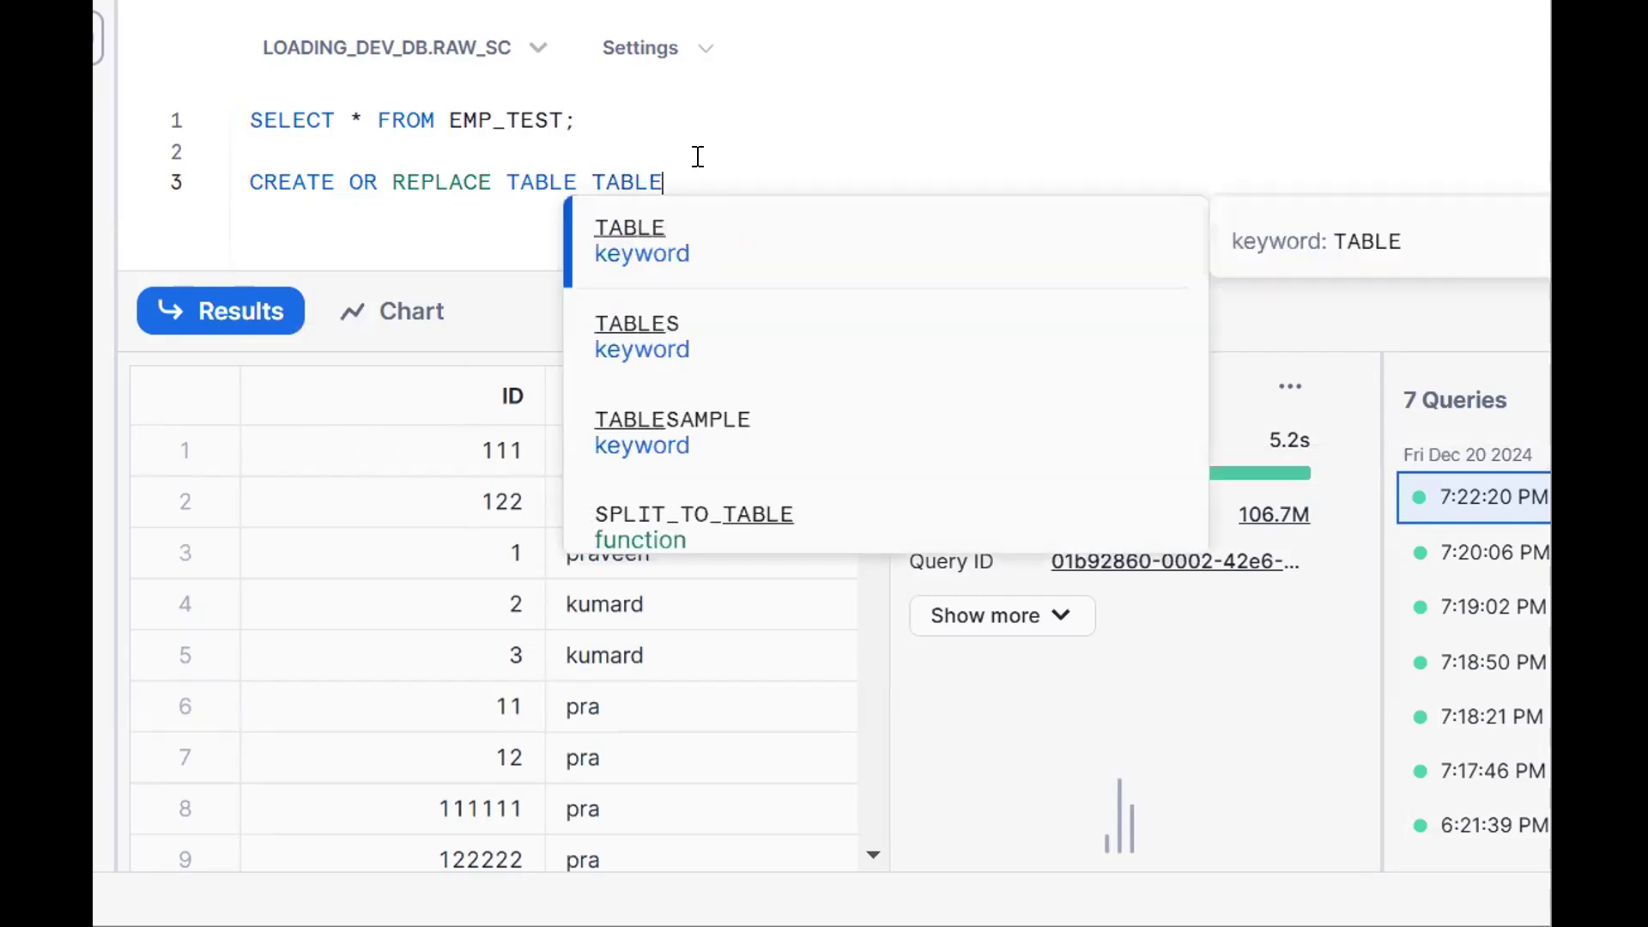
type("_NAME CLONE")
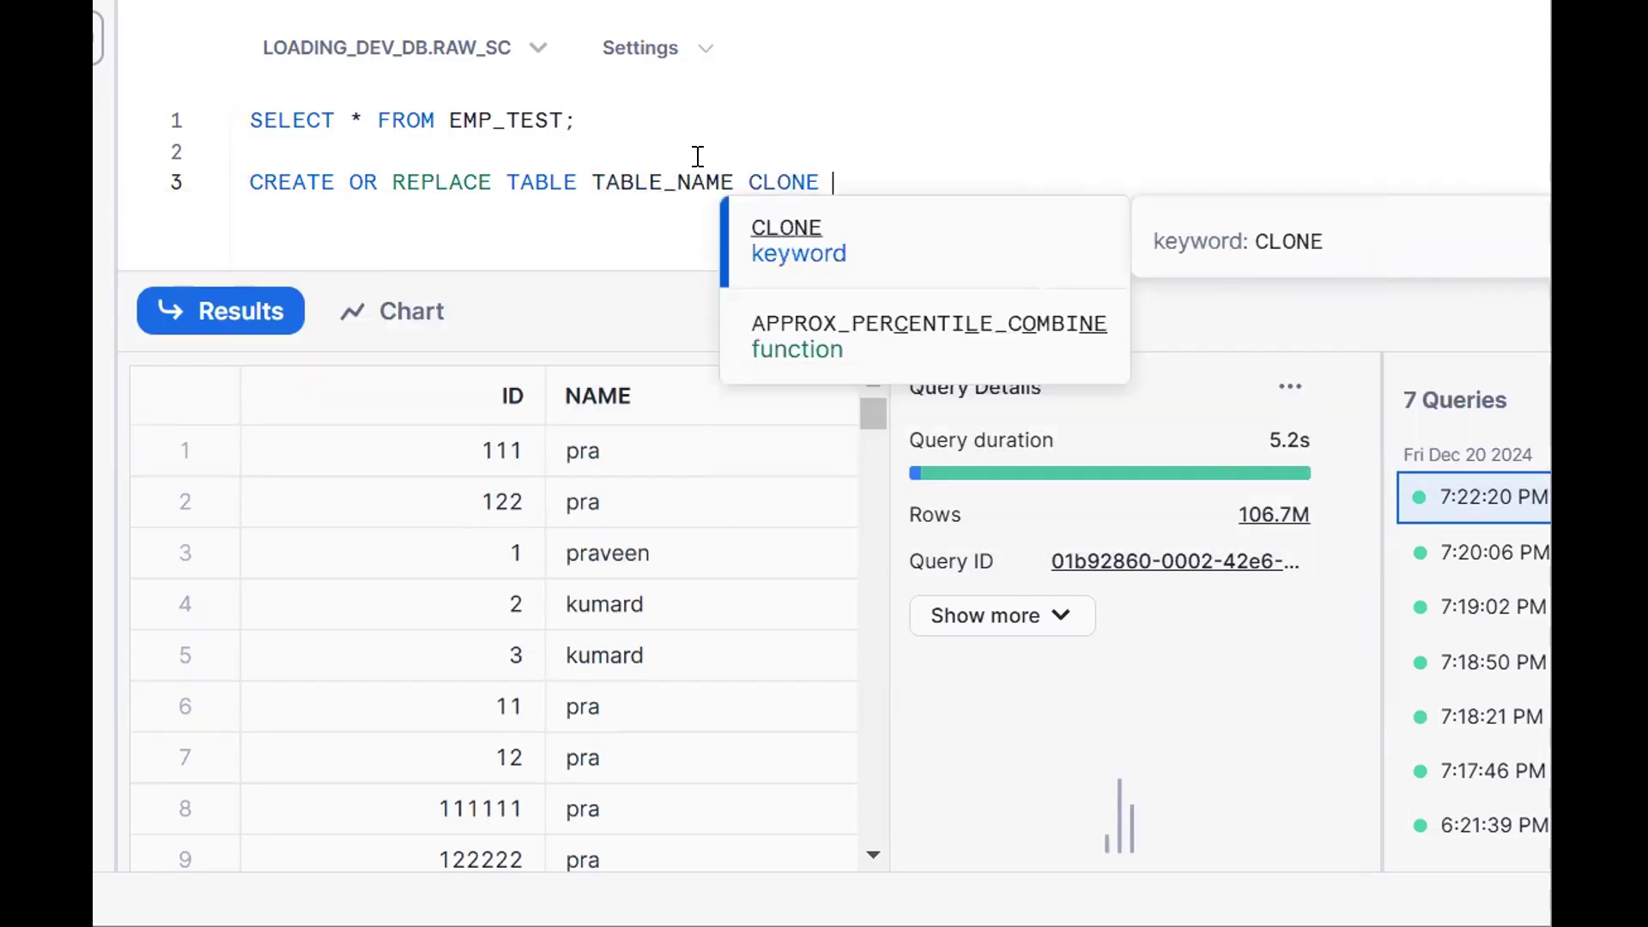
type("OLD_TA")
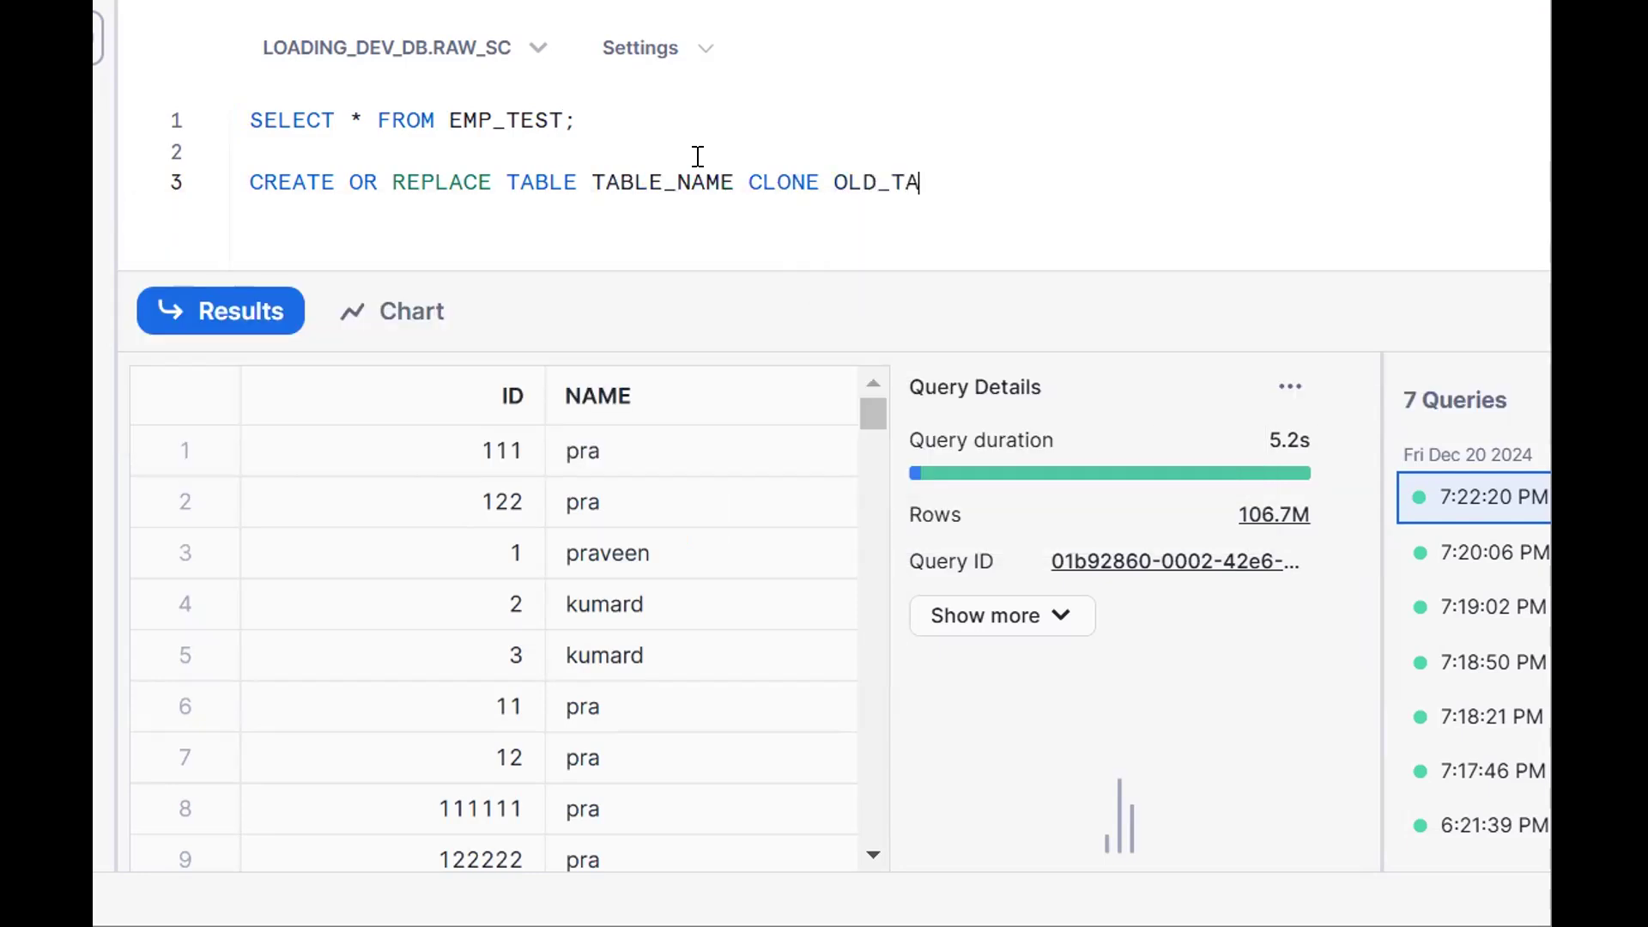
type("BLE;")
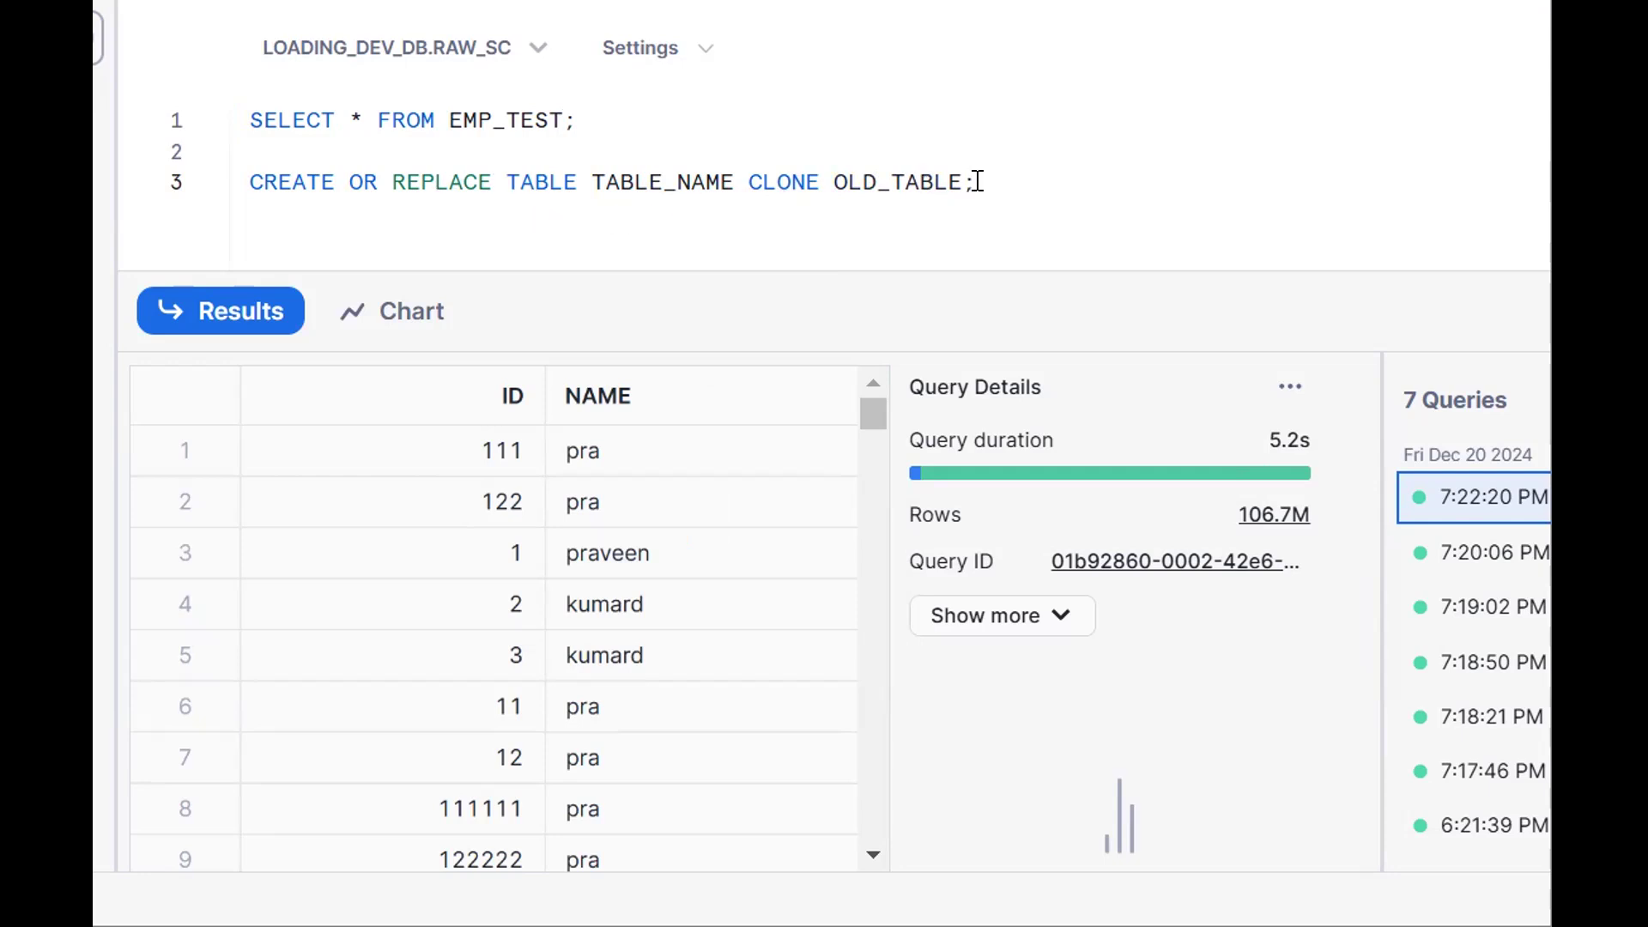
Run CREATE OR REPLACE TABLE EMP_TEST_CLONE CLONE EMP_TEST; and begin a follow-up SELECT
type("CREATE")
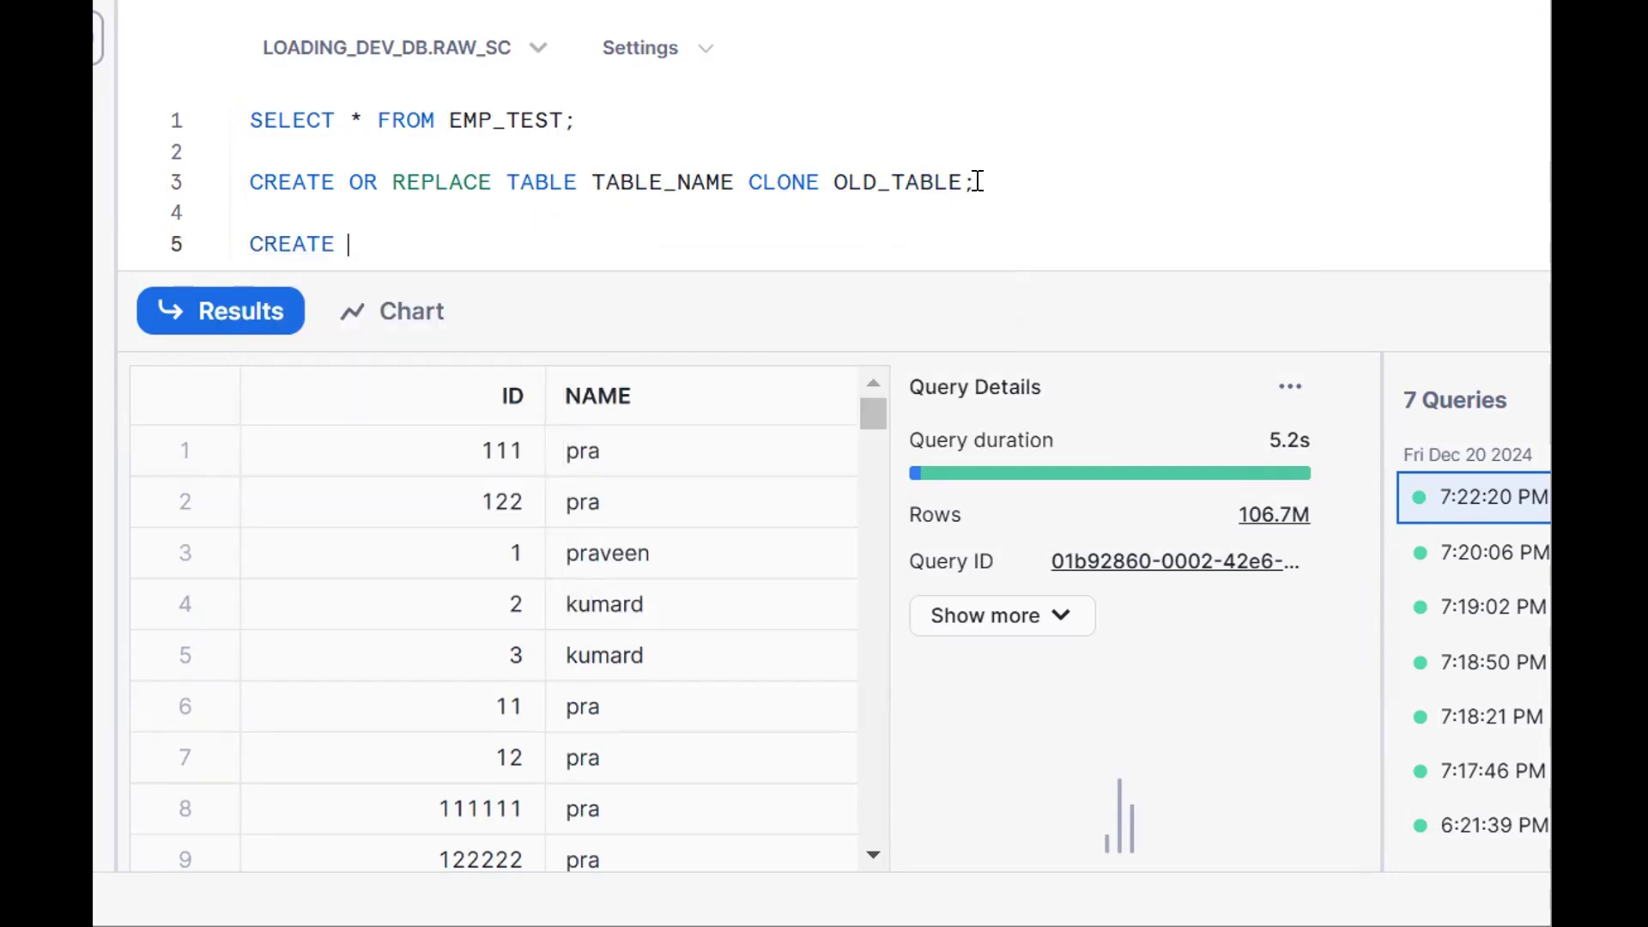
type("OR REPLACE TABL")
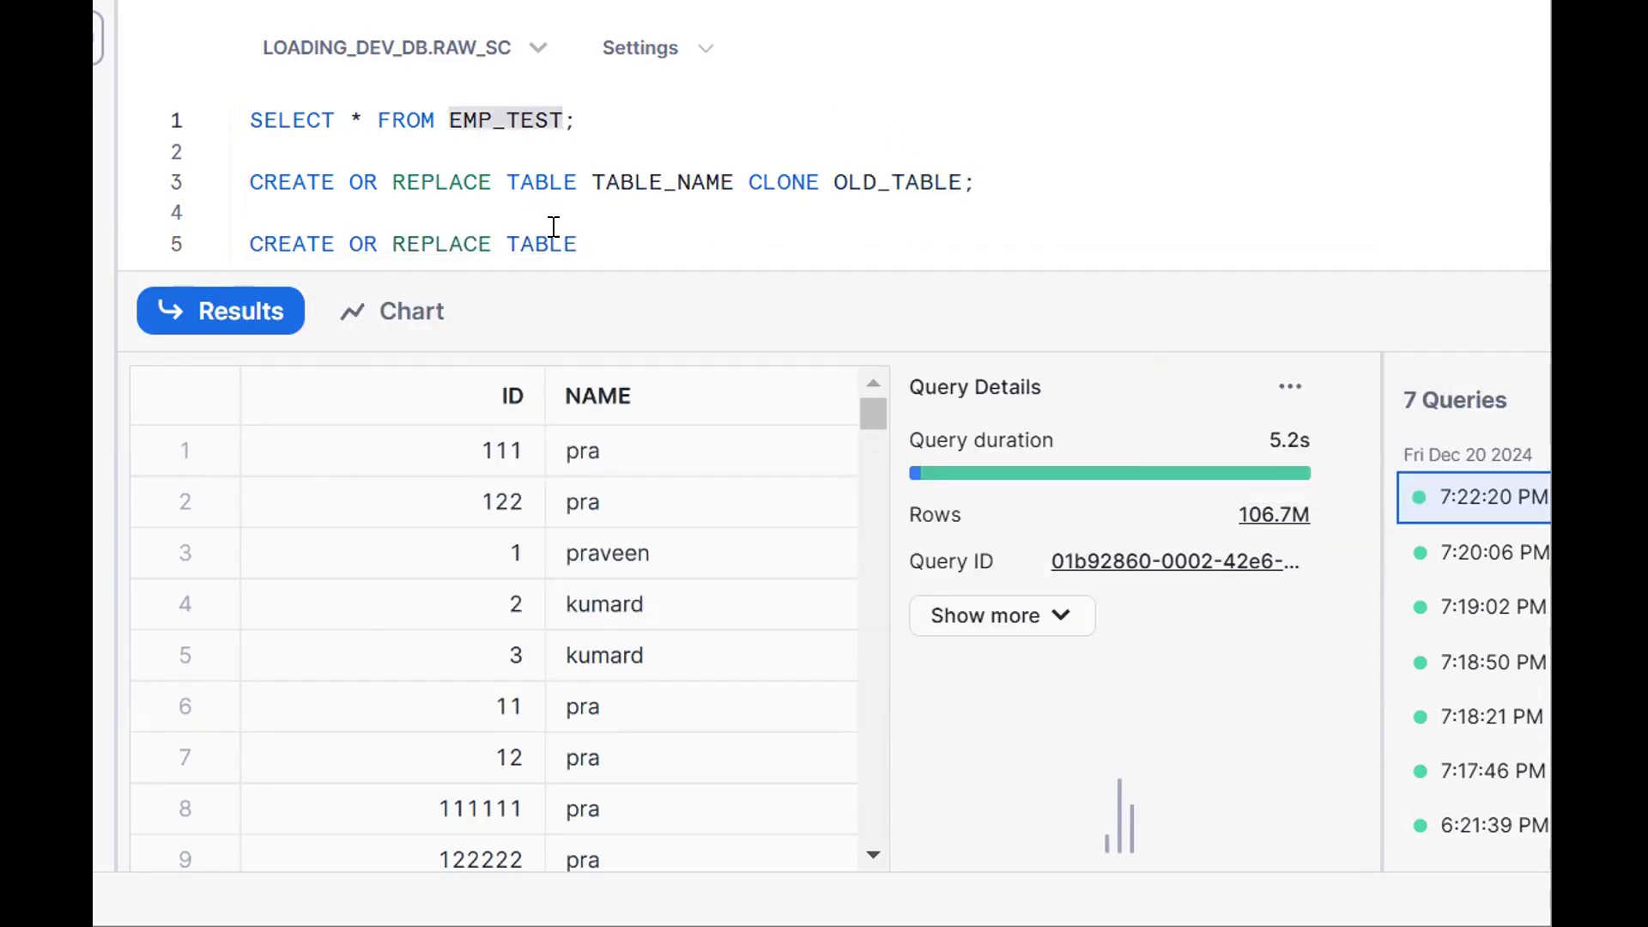
type("EMP_TEST_CLO")
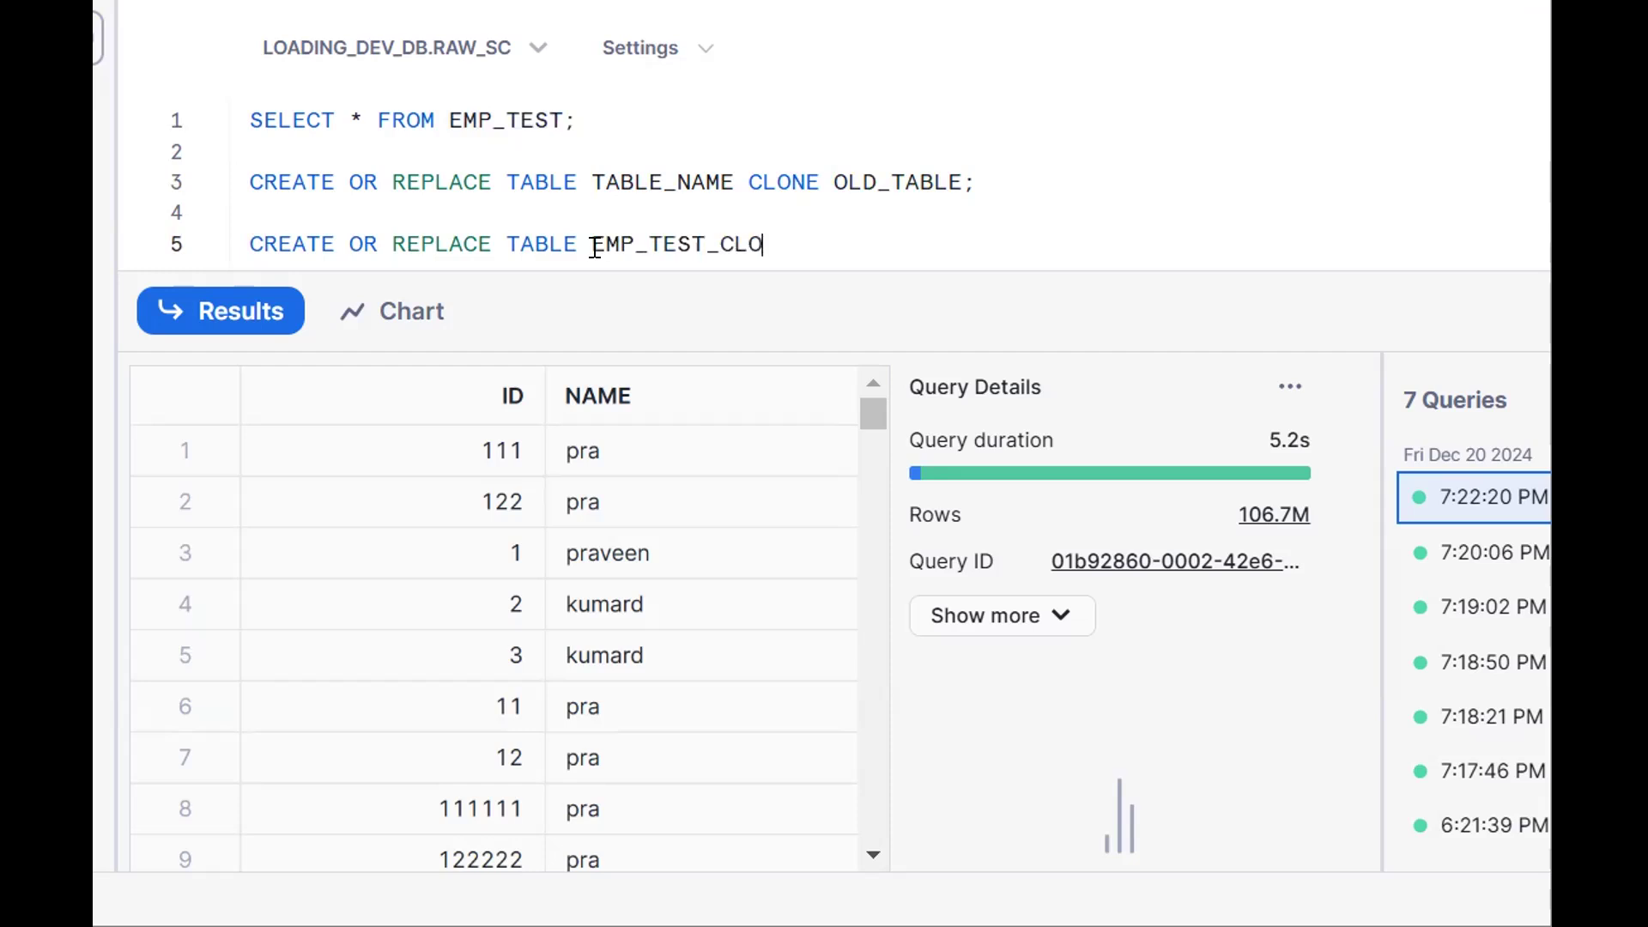
type("NE CLONE EMP_TEST;")
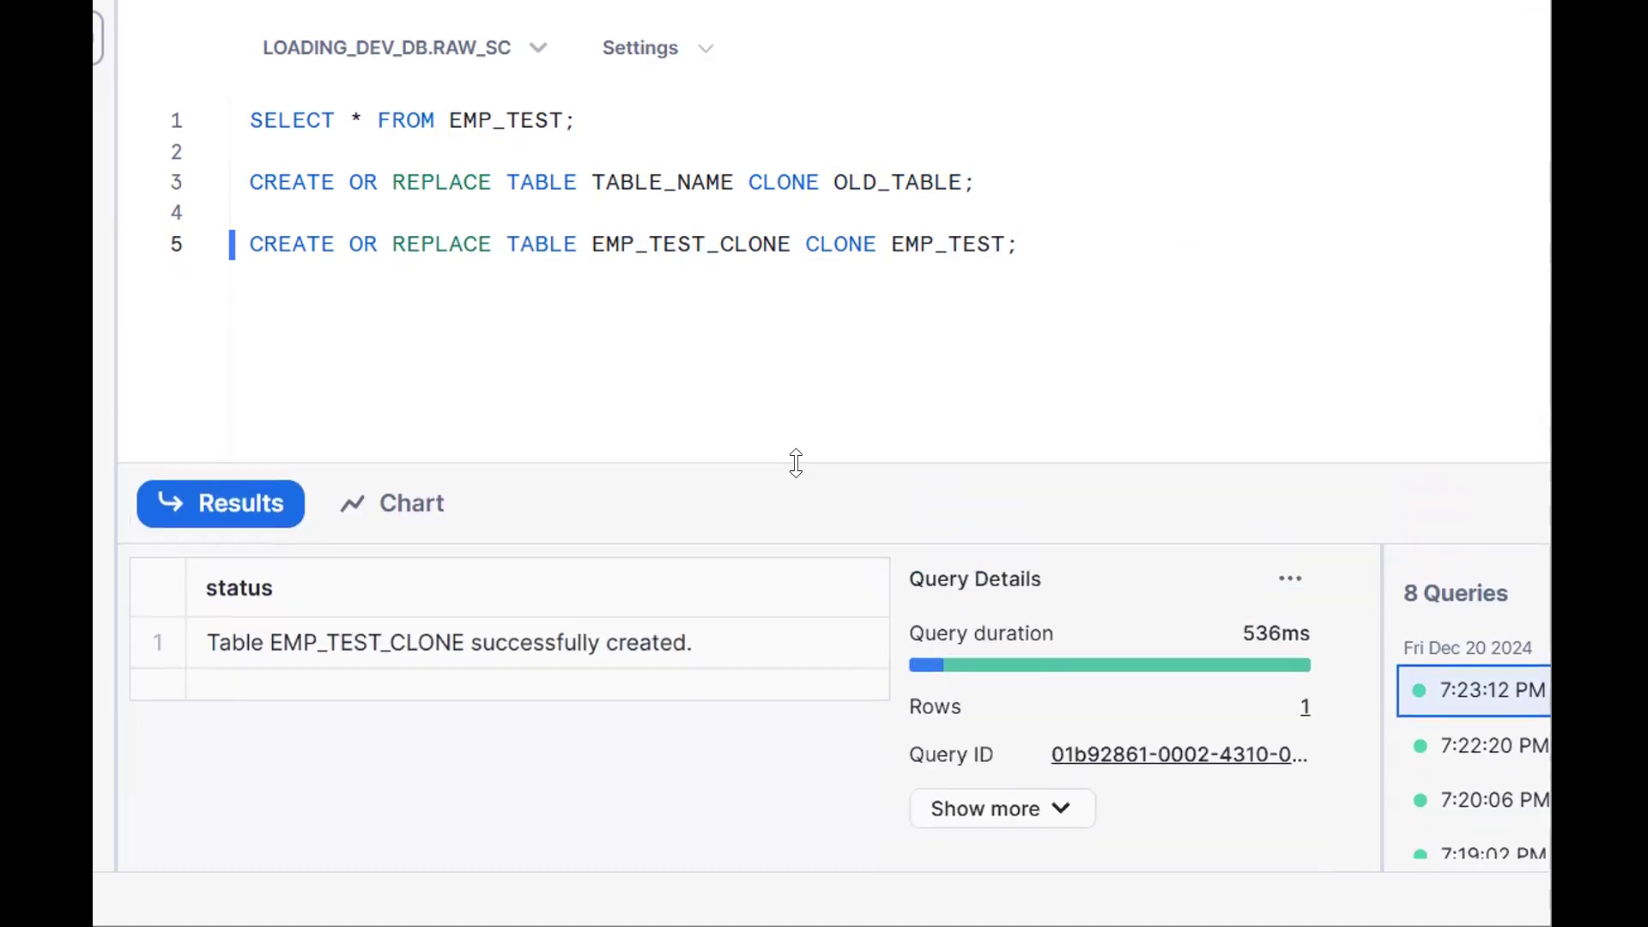
type("SELECT * F")
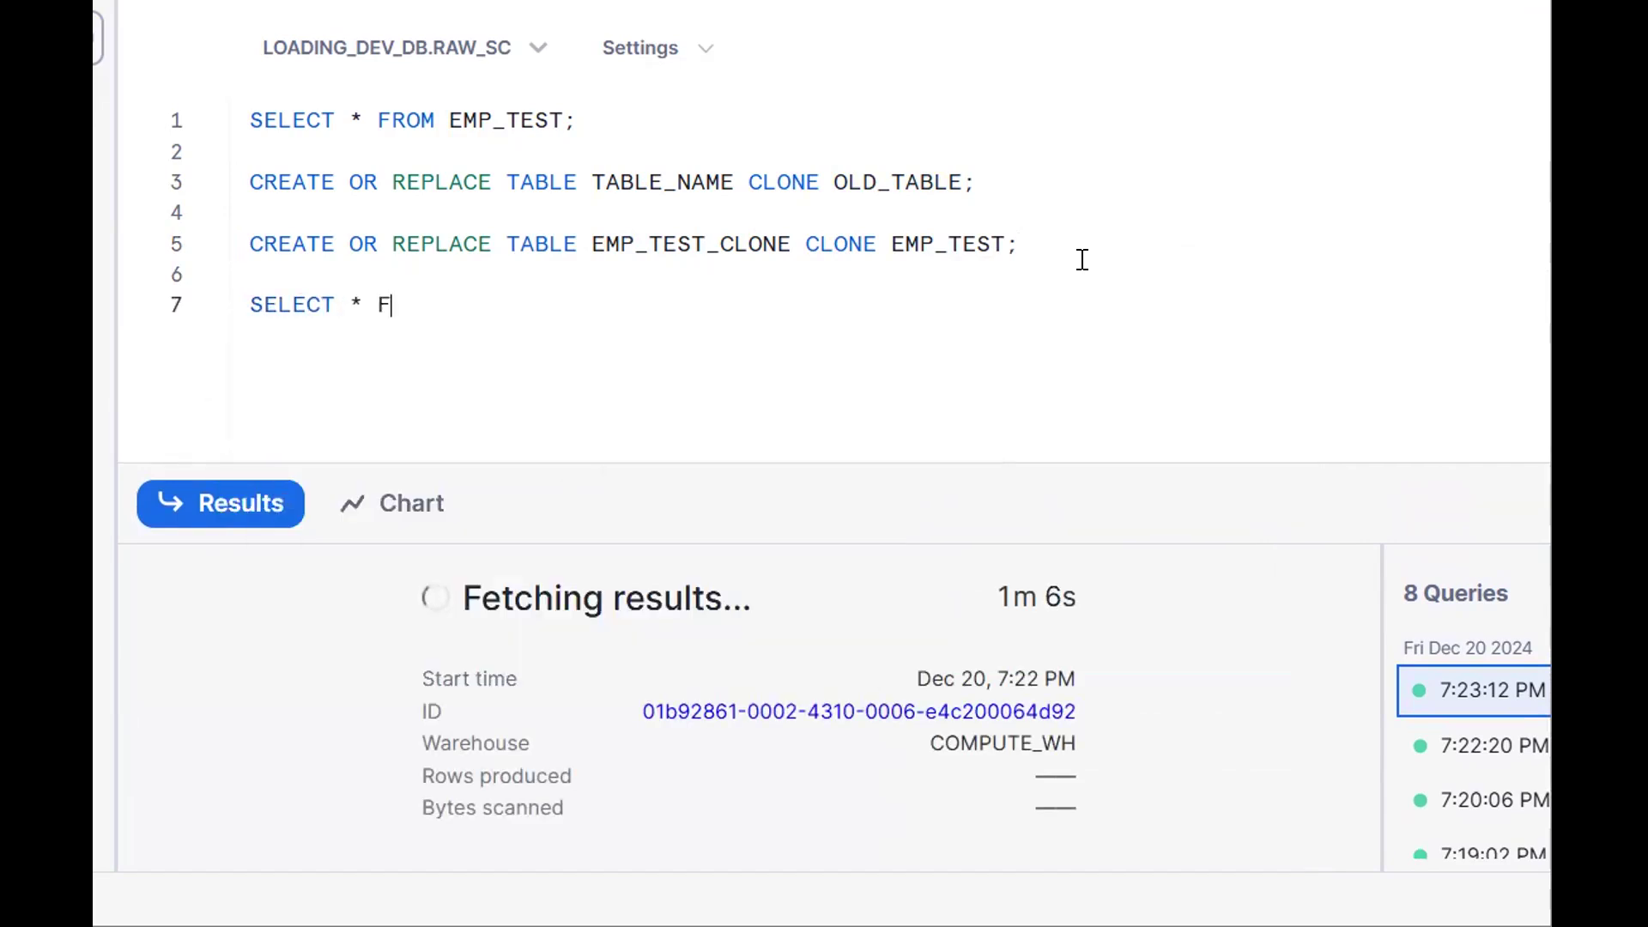
Select from the storage metrics view WHERE TABLE_NAME IN ('EMP_TEST','EMP_TEST_CLONE') and run it
type("ROM INFORMATION_SCHEMA.TABLE_STORAGE")
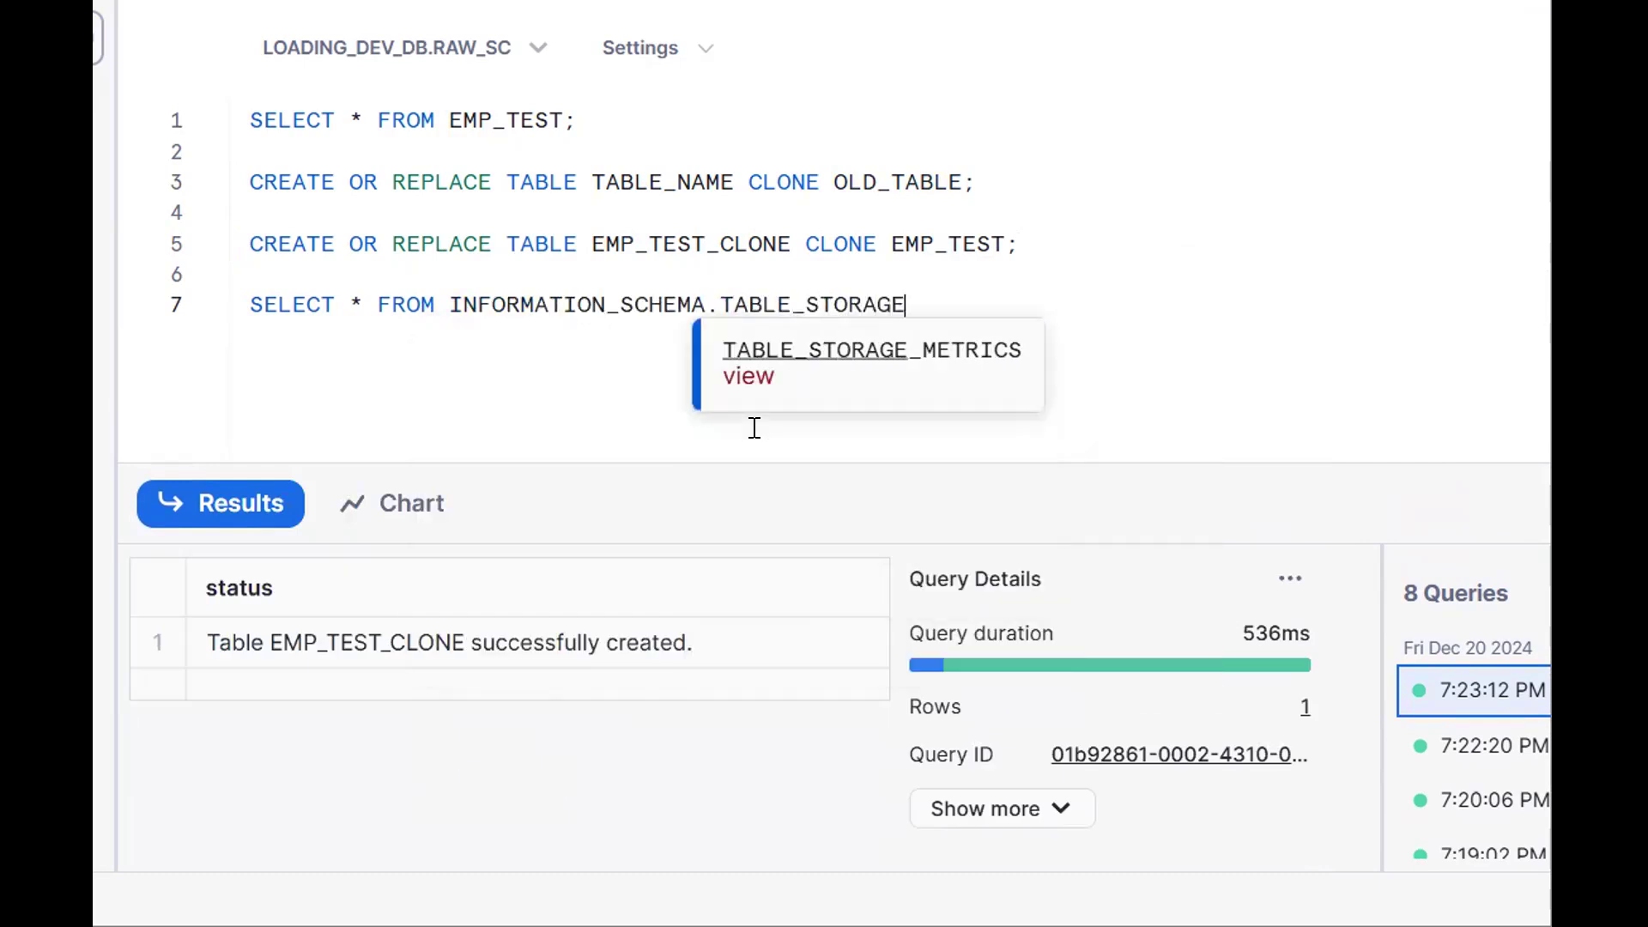
type("_METRICS")
type("W")
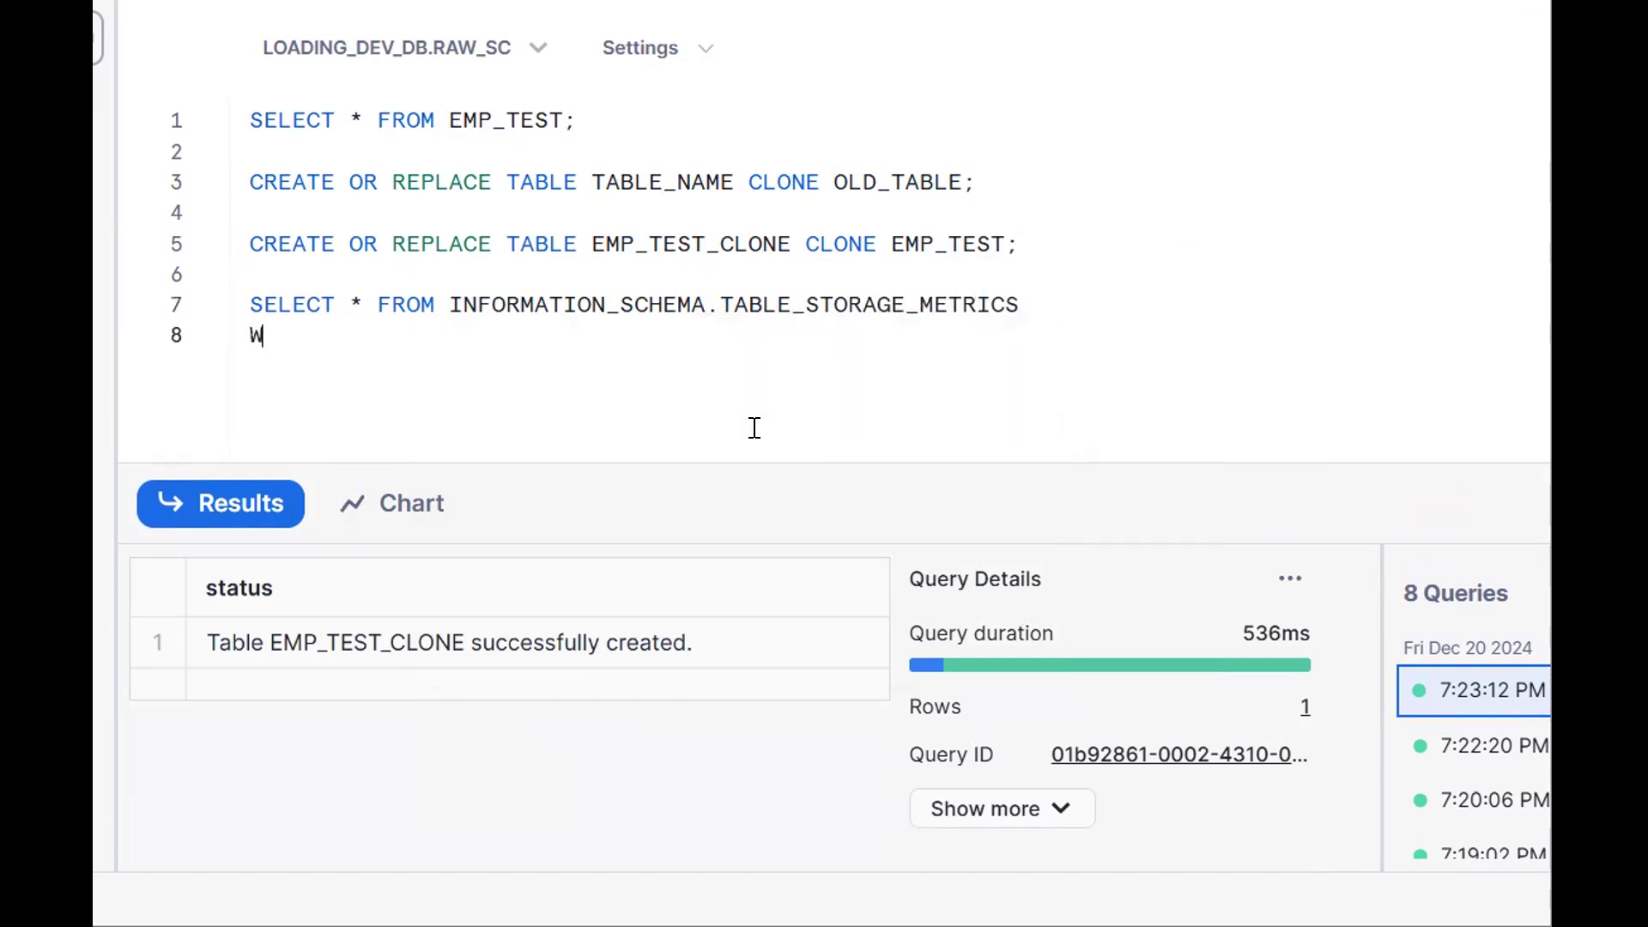
type("HERE T")
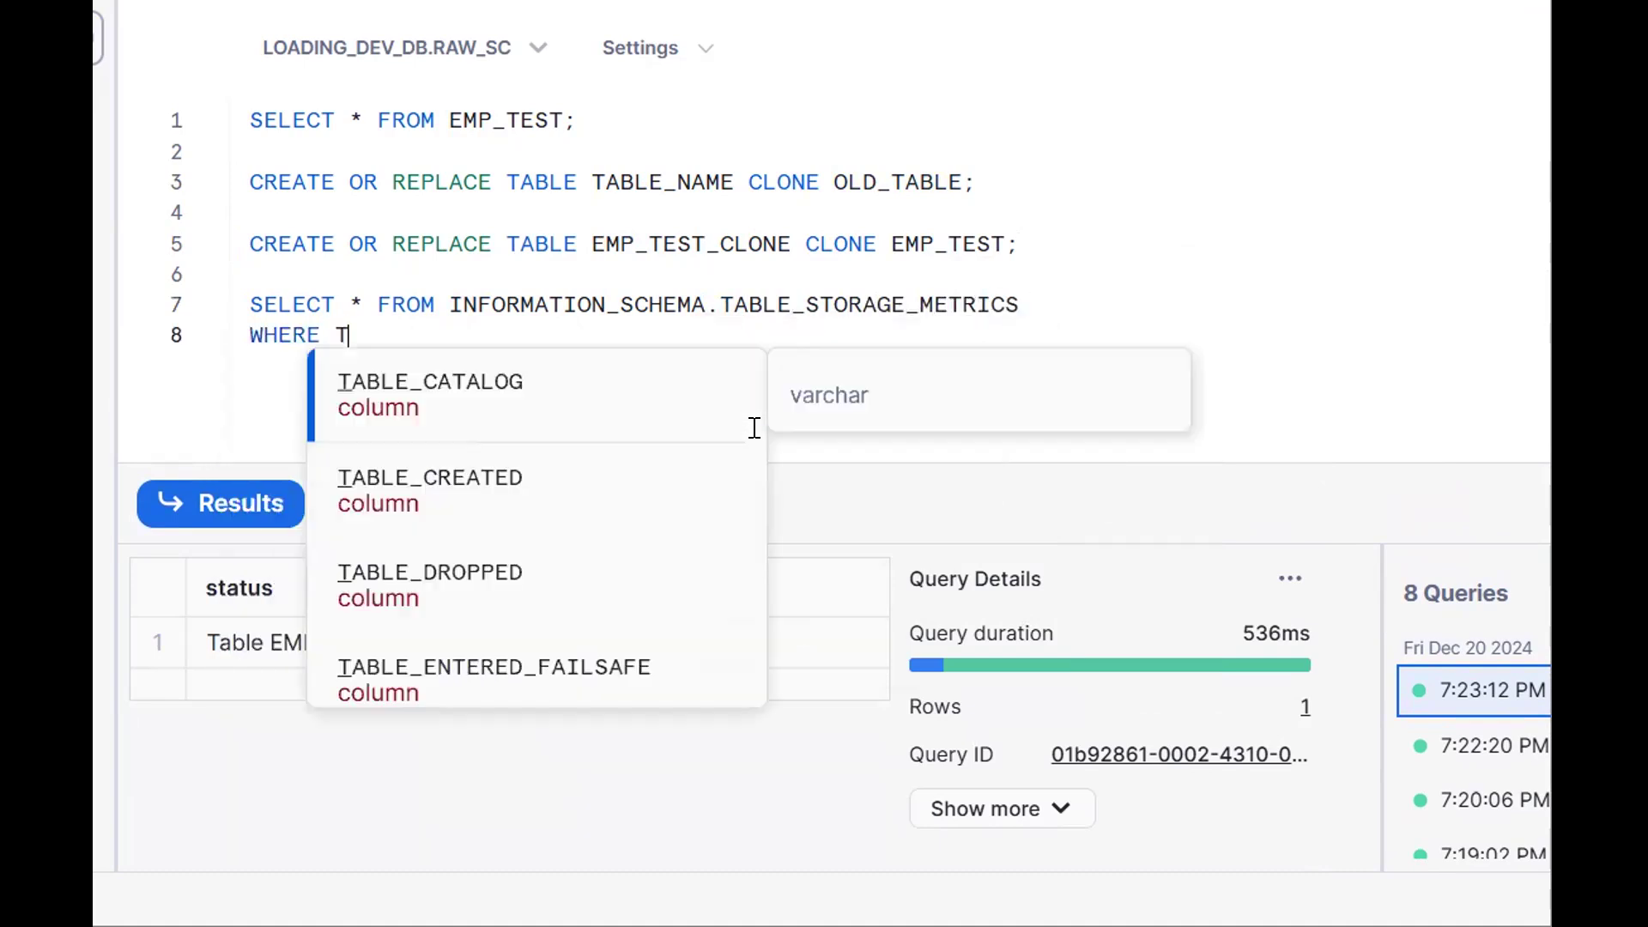
type("ABK")
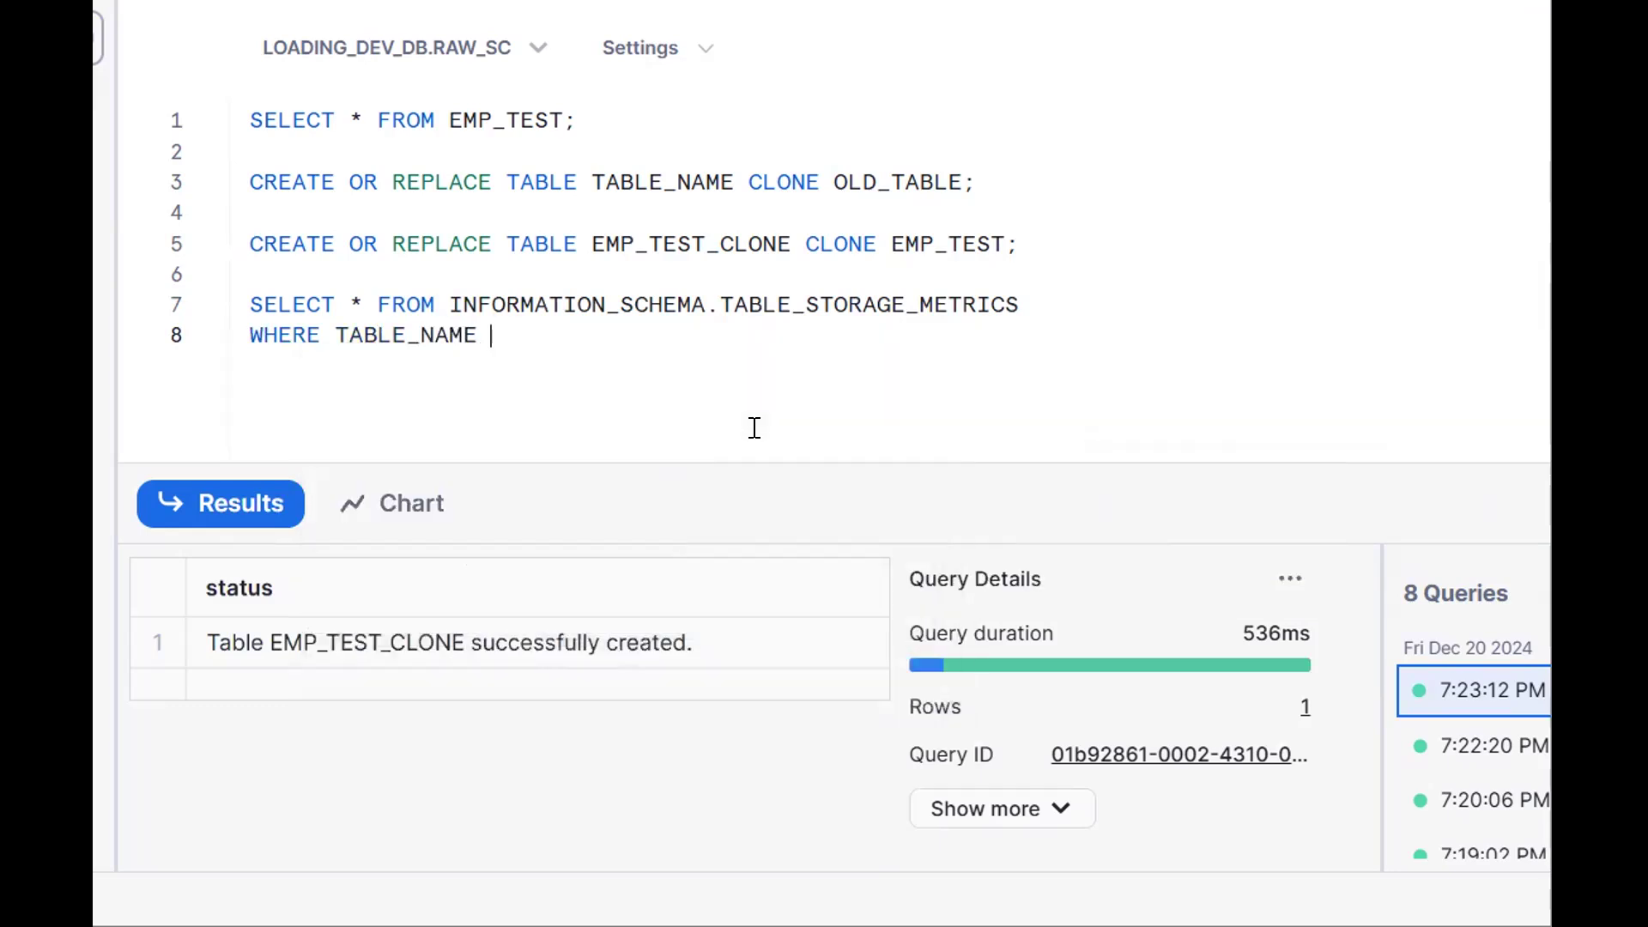
type("IN ()")
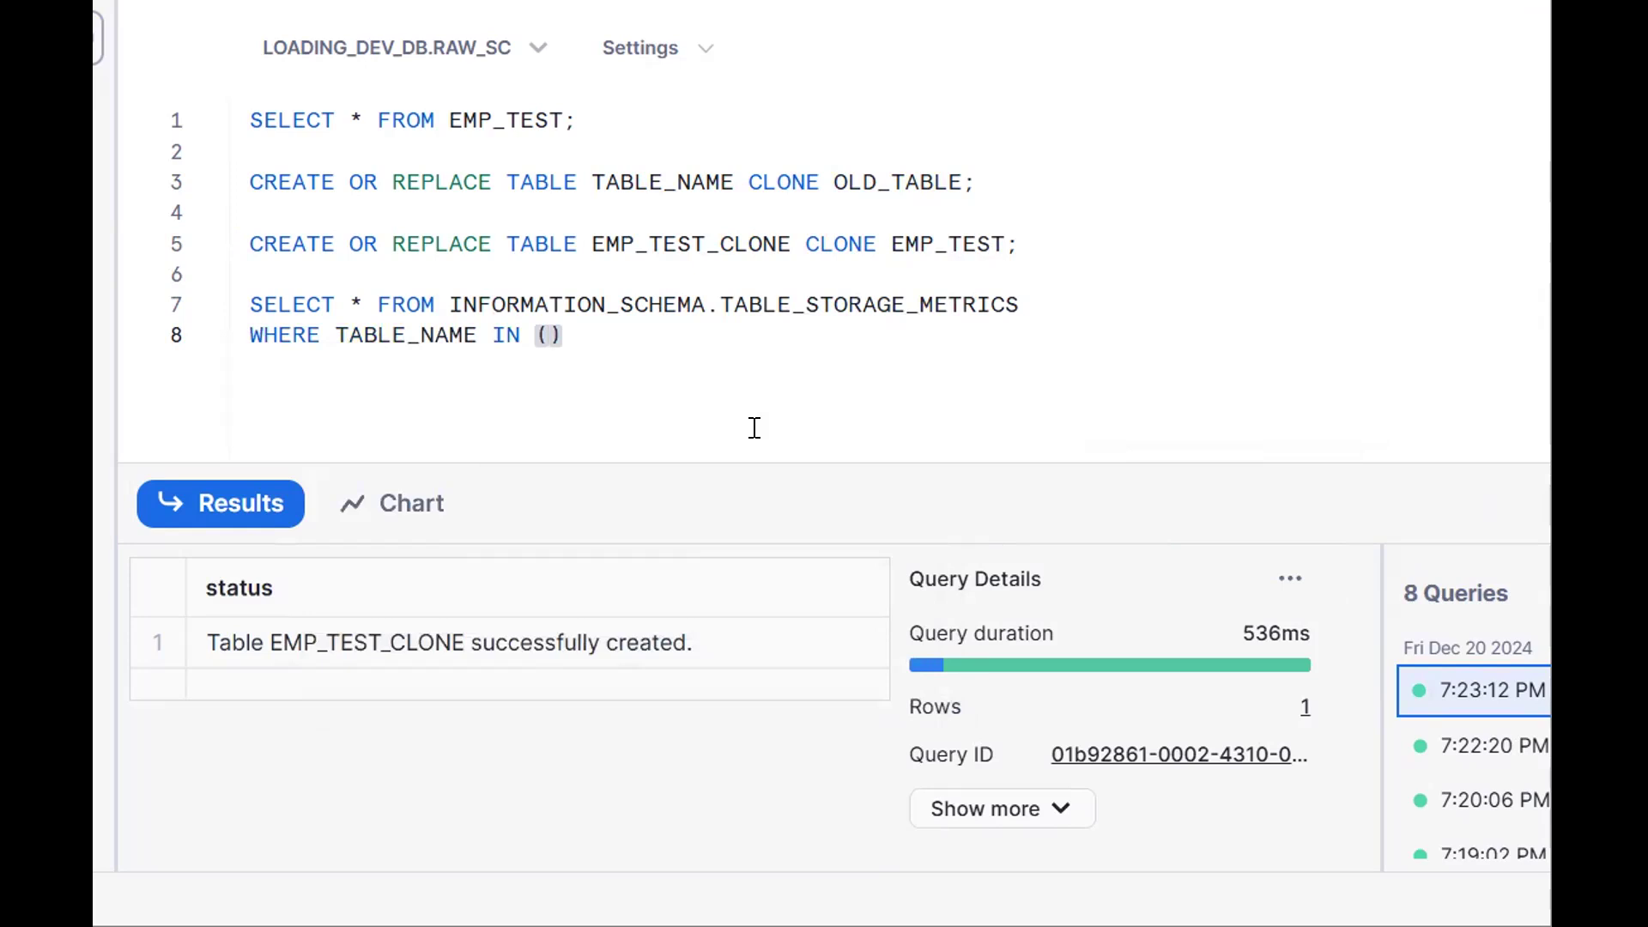
type("'EMP_TEST','")
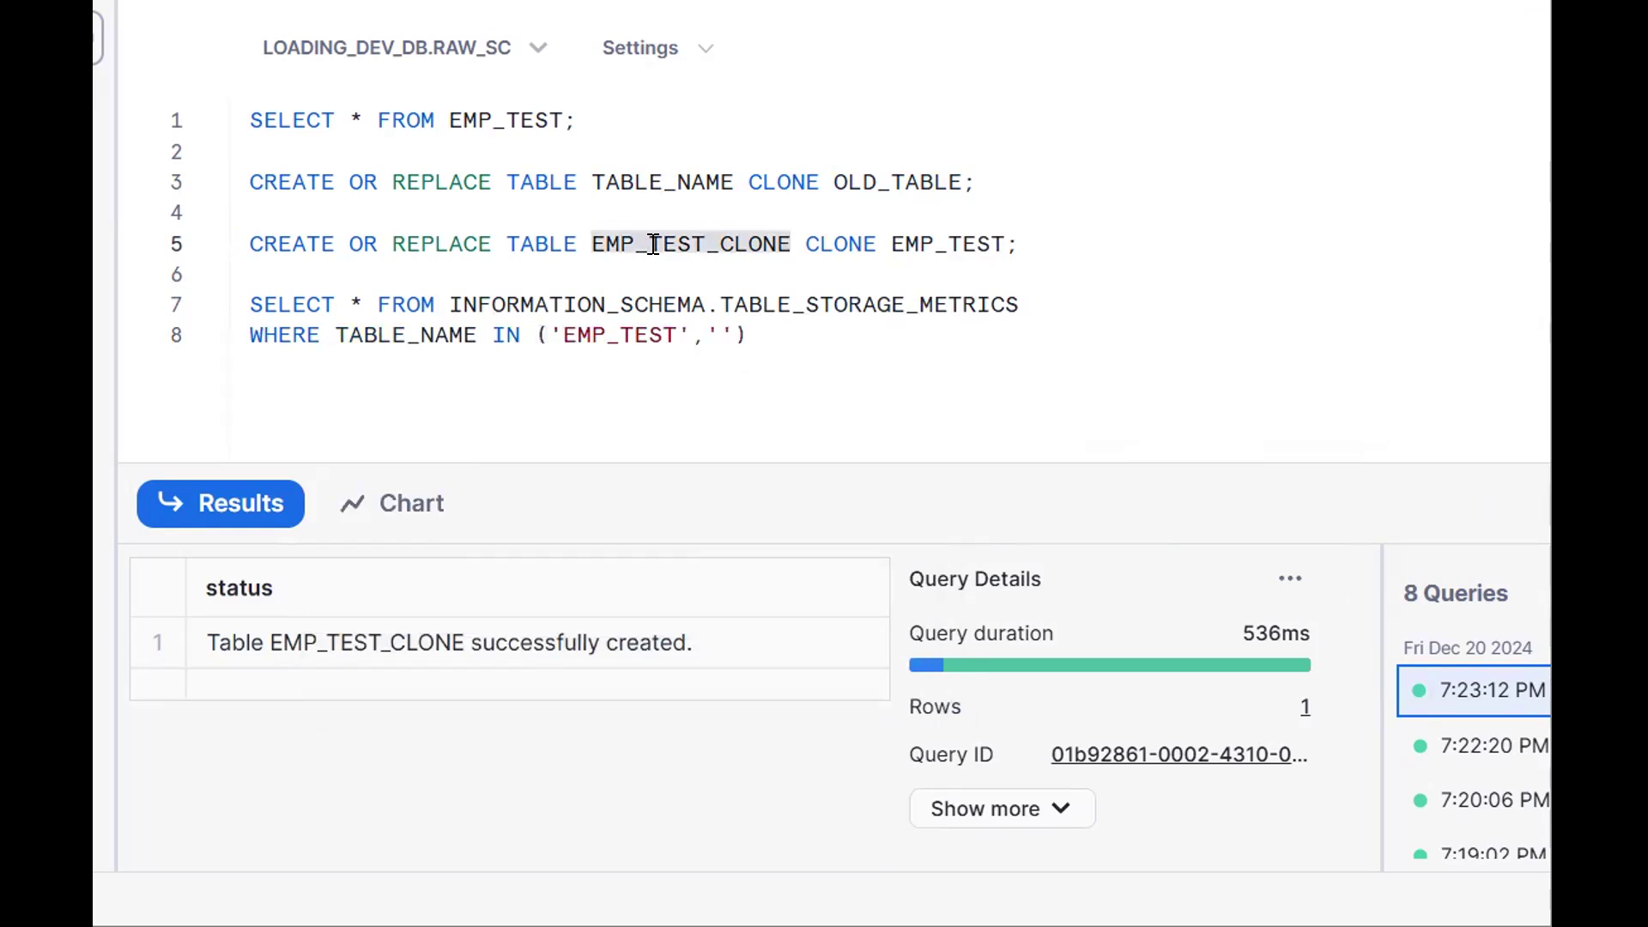
type("EMP_TEST_CLONE")
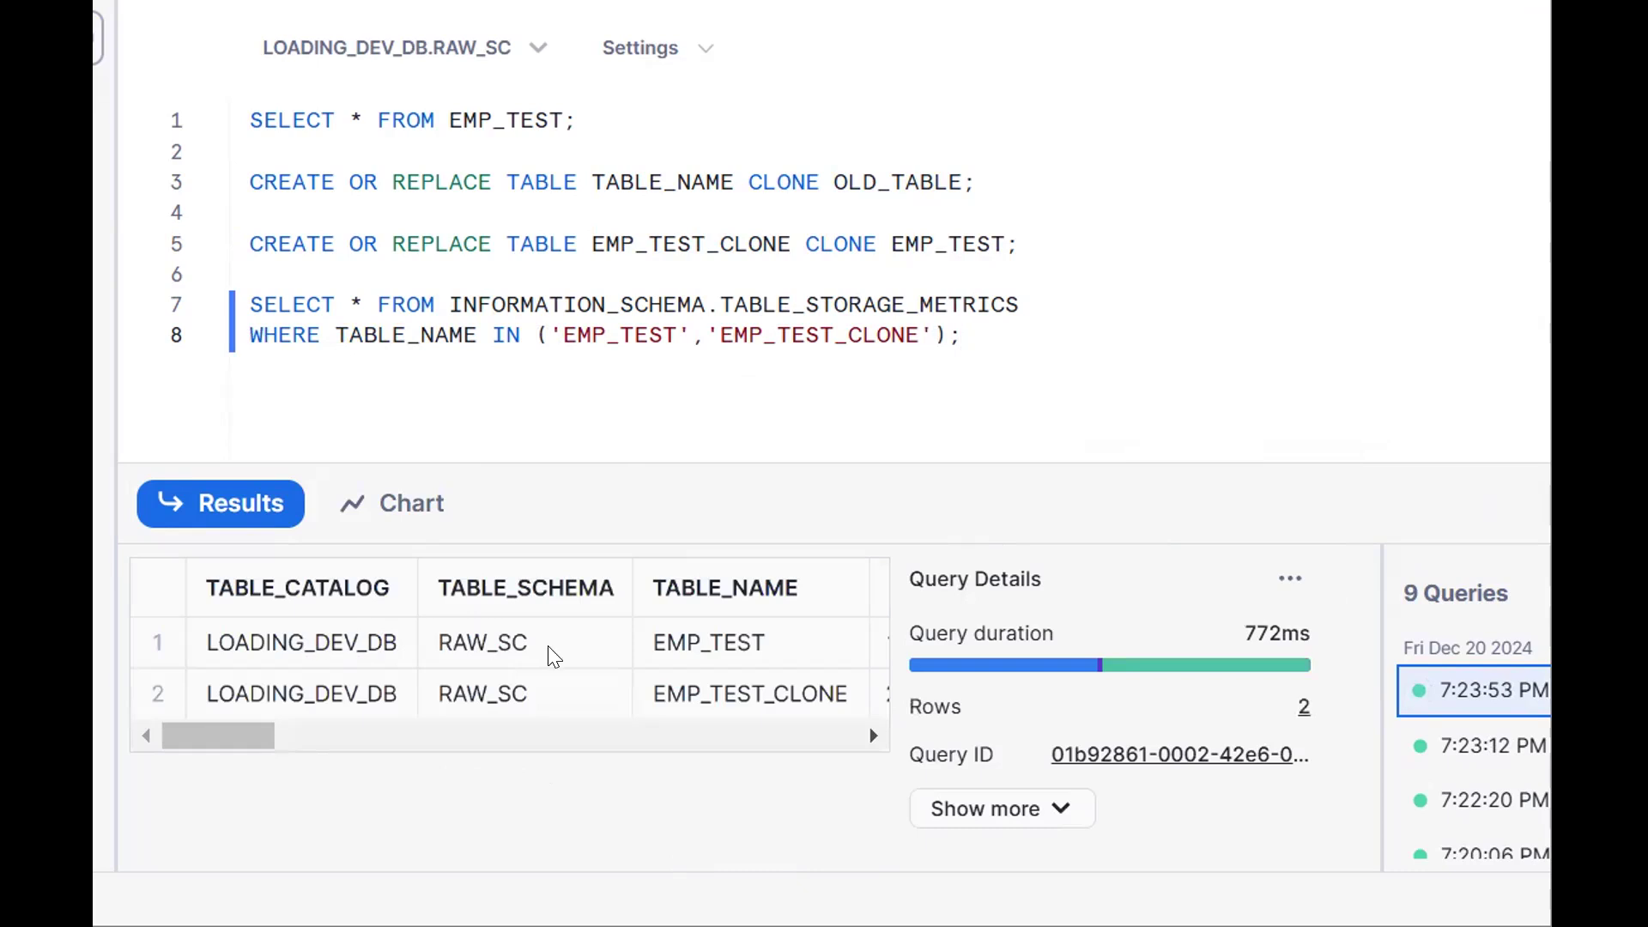
Show the ACTIVE_BYTES column: 36625408 for EMP_TEST and 0 for EMP_TEST_CLONE
left_click(709, 642)
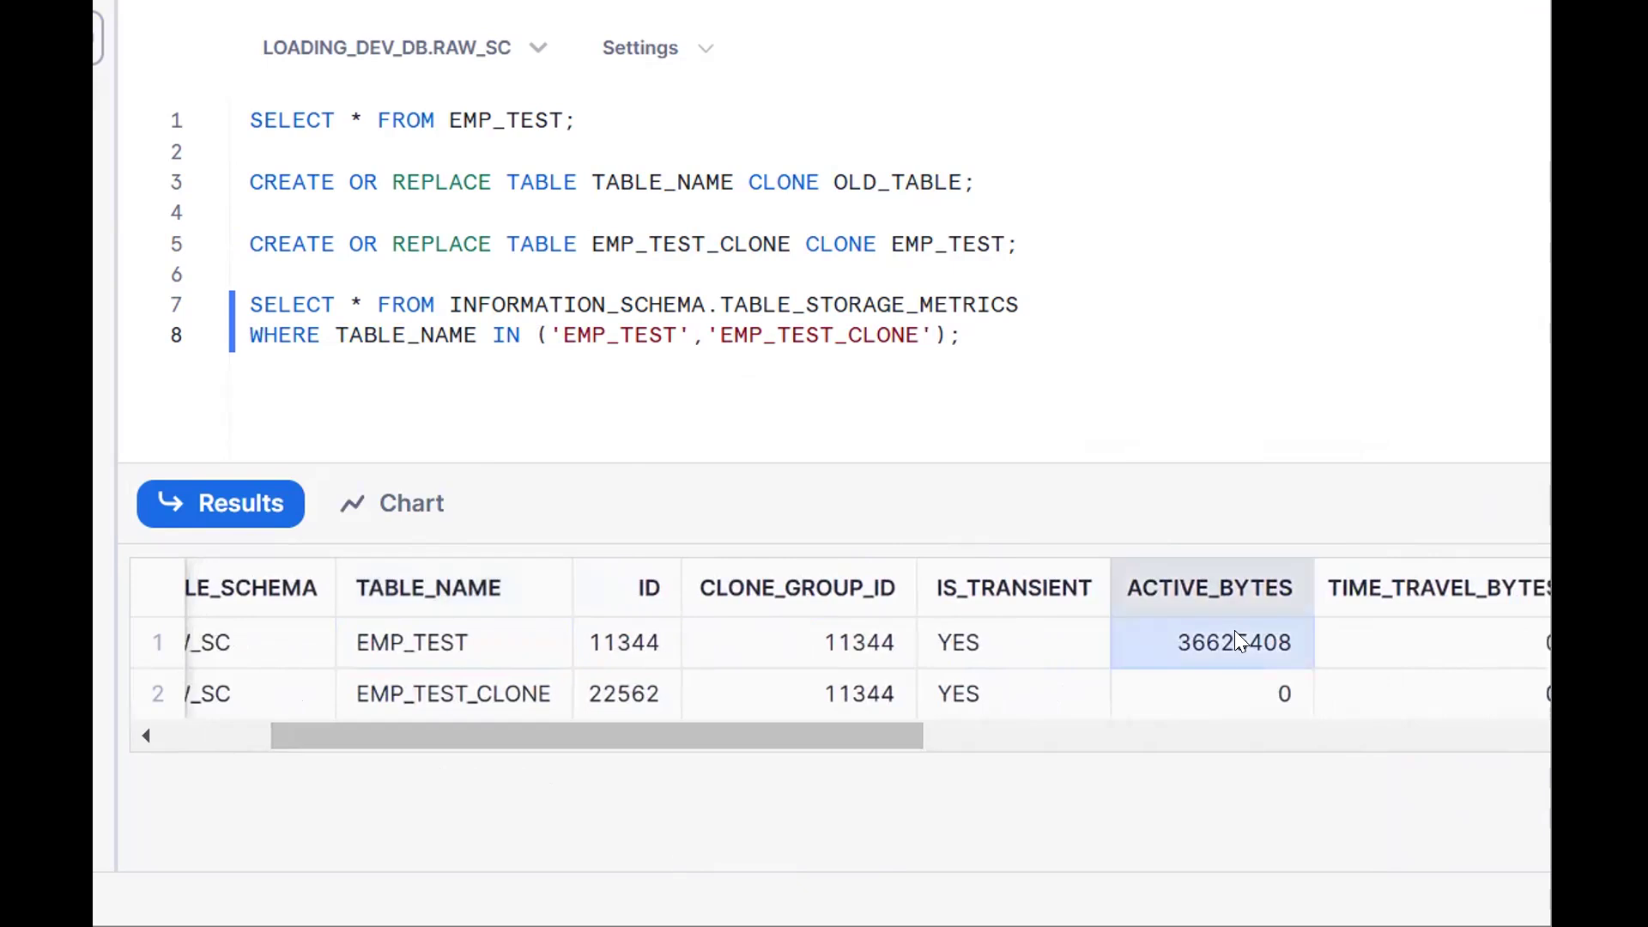
mouse_move(1155, 702)
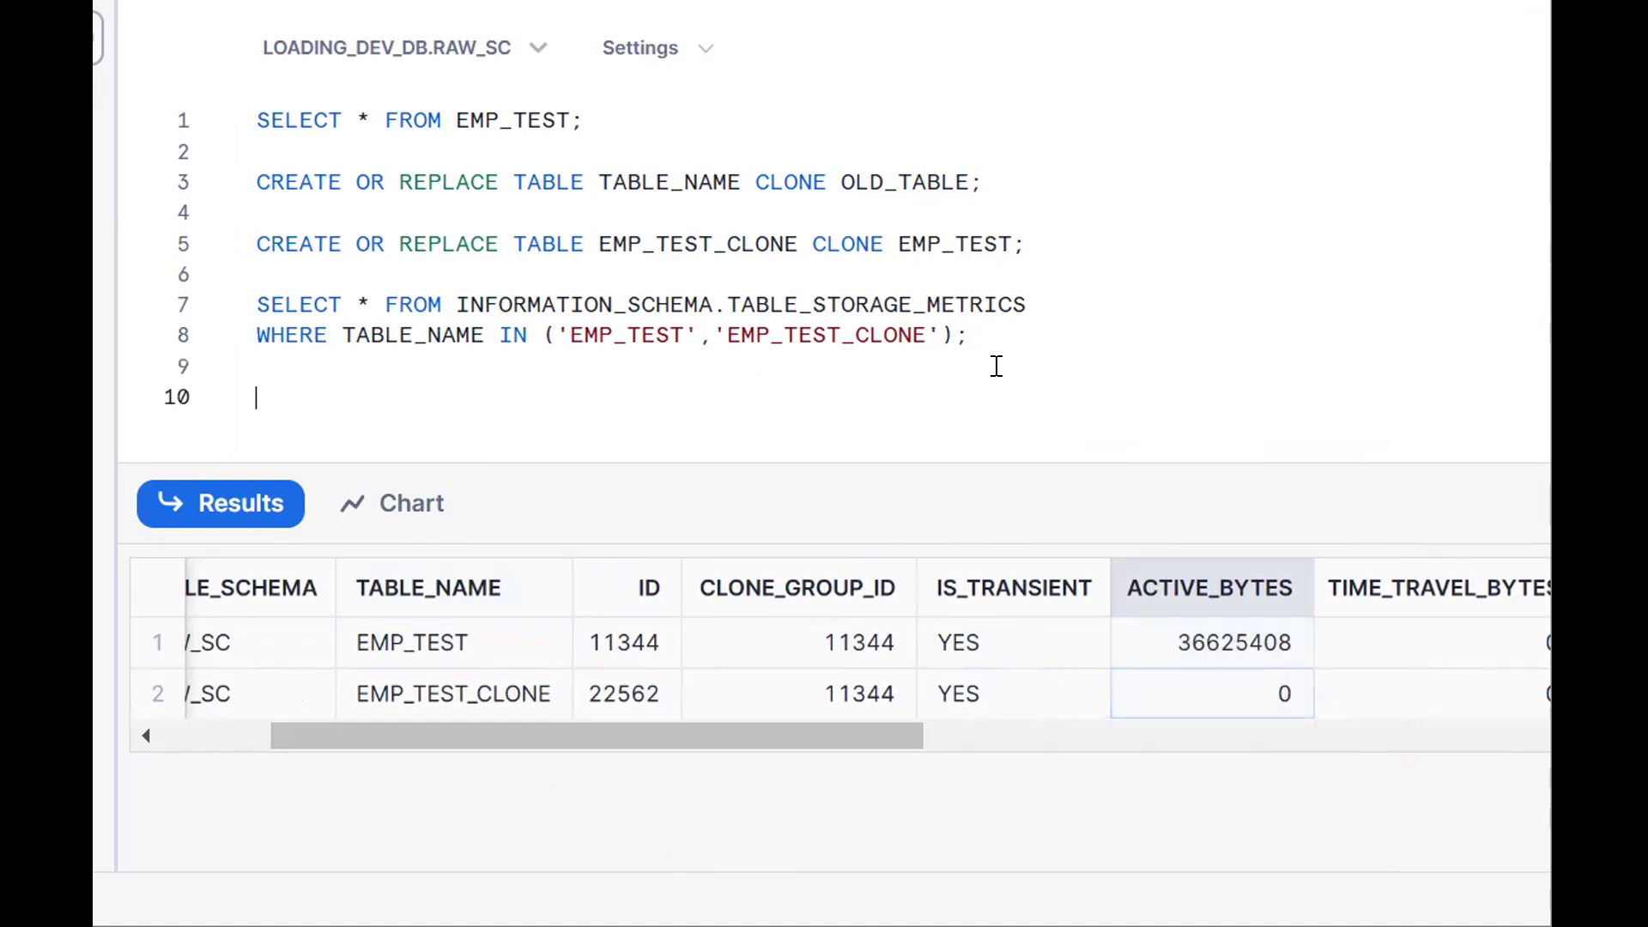
Write the note ZERO COPY CLONING; on line 10 of the worksheet
type("ZERO COPY")
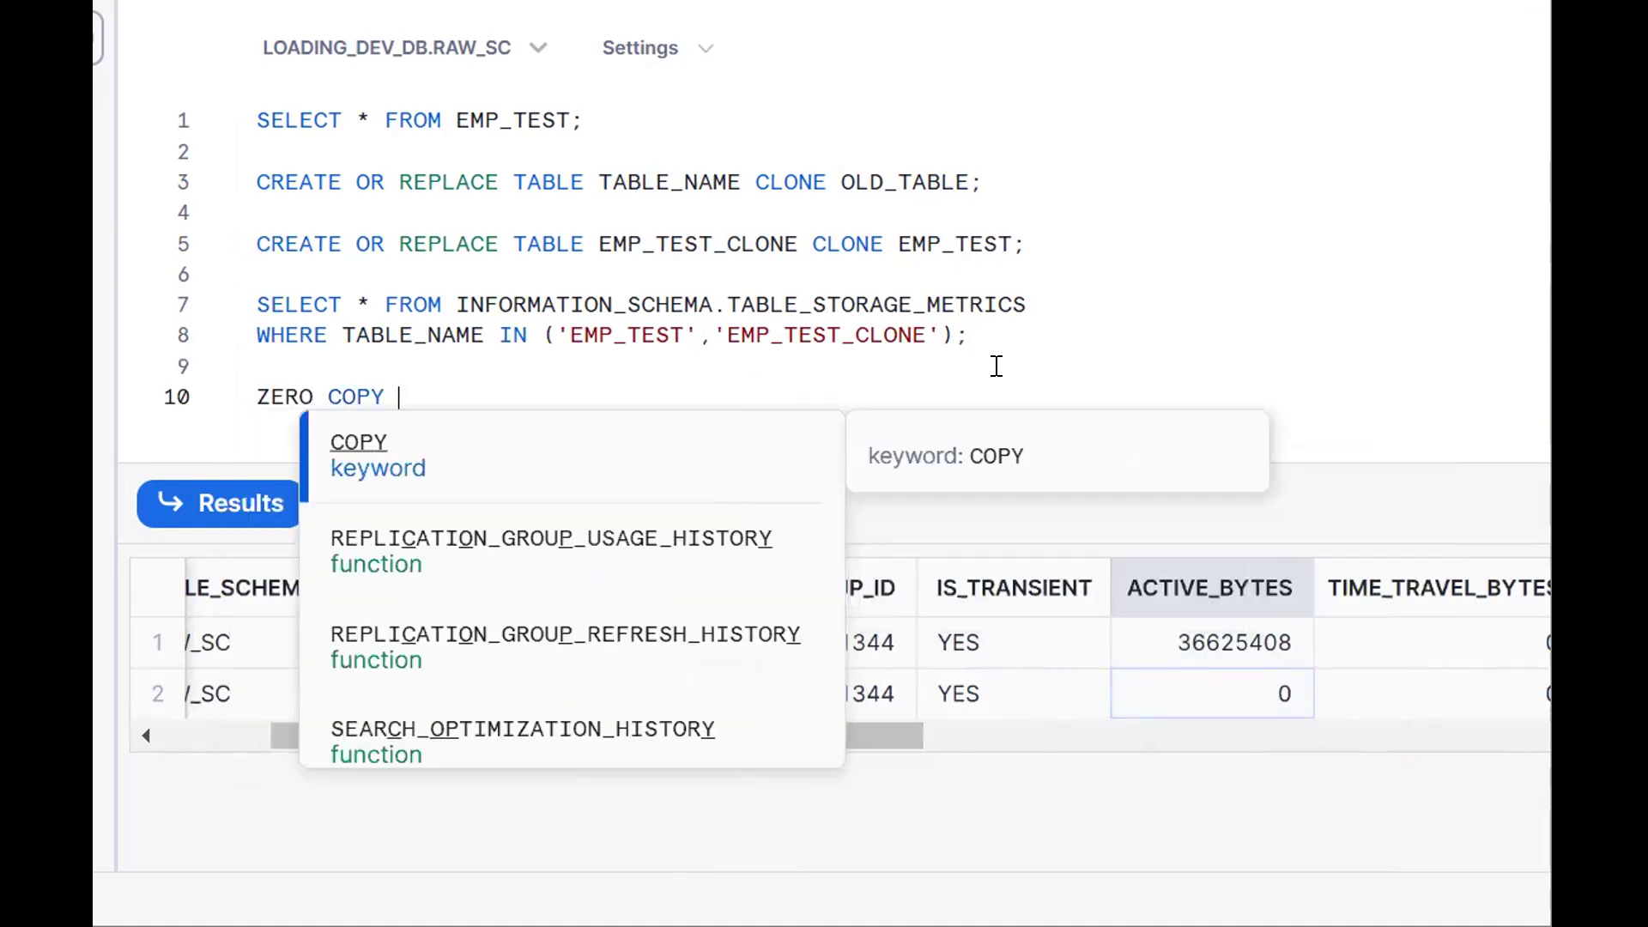
type("CLONI")
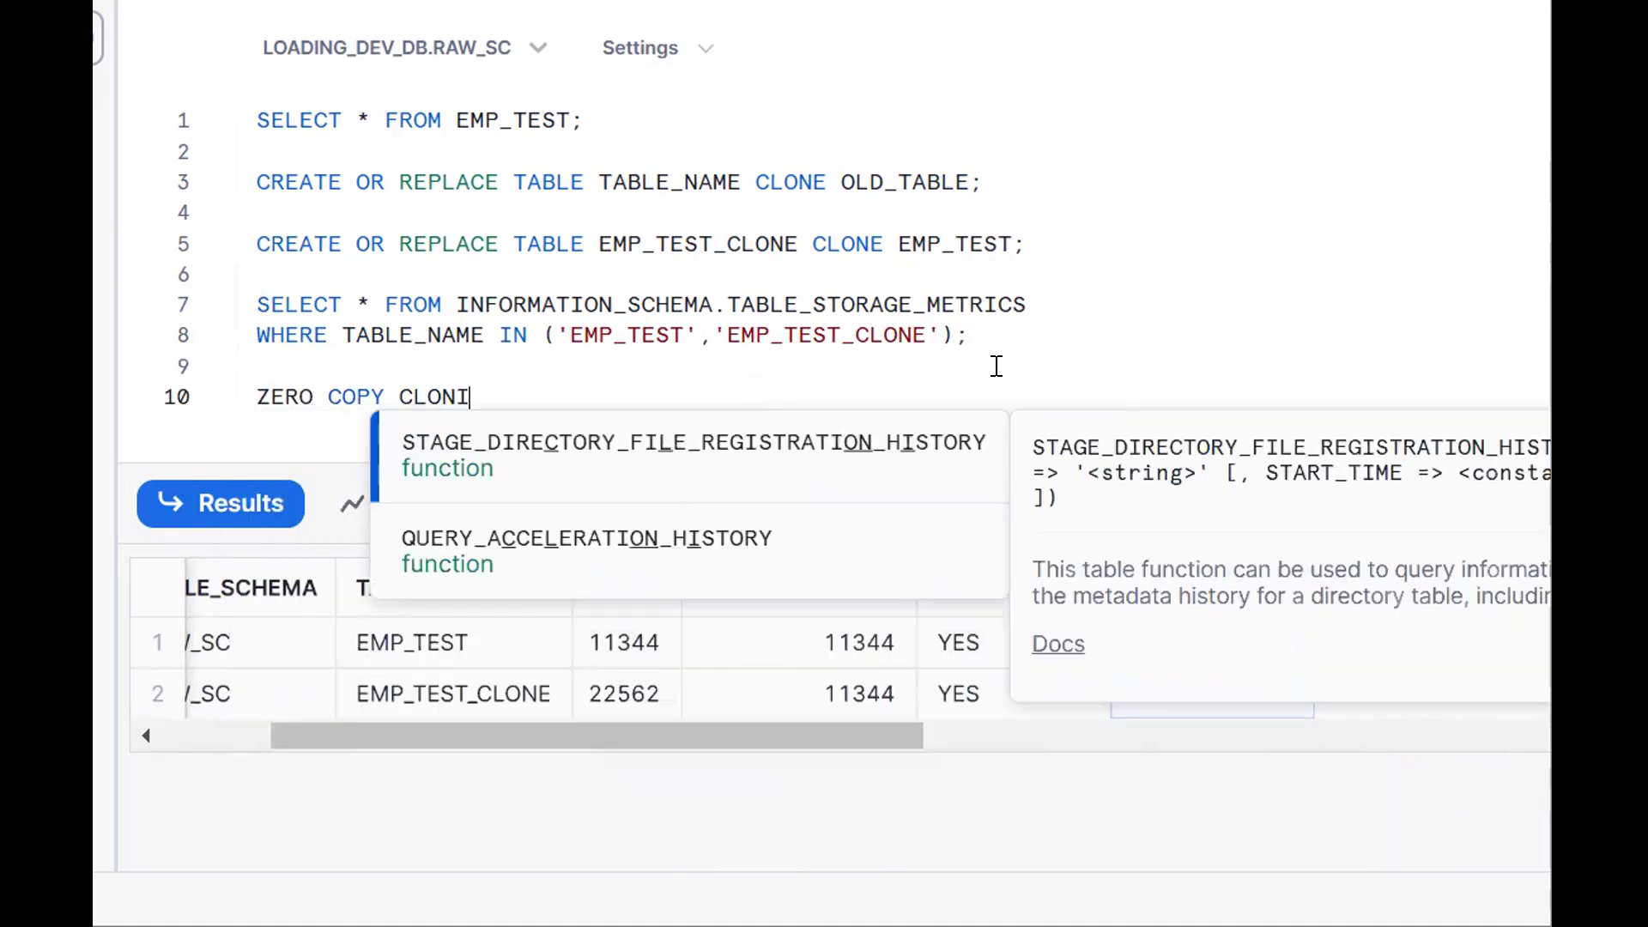
type("NG;")
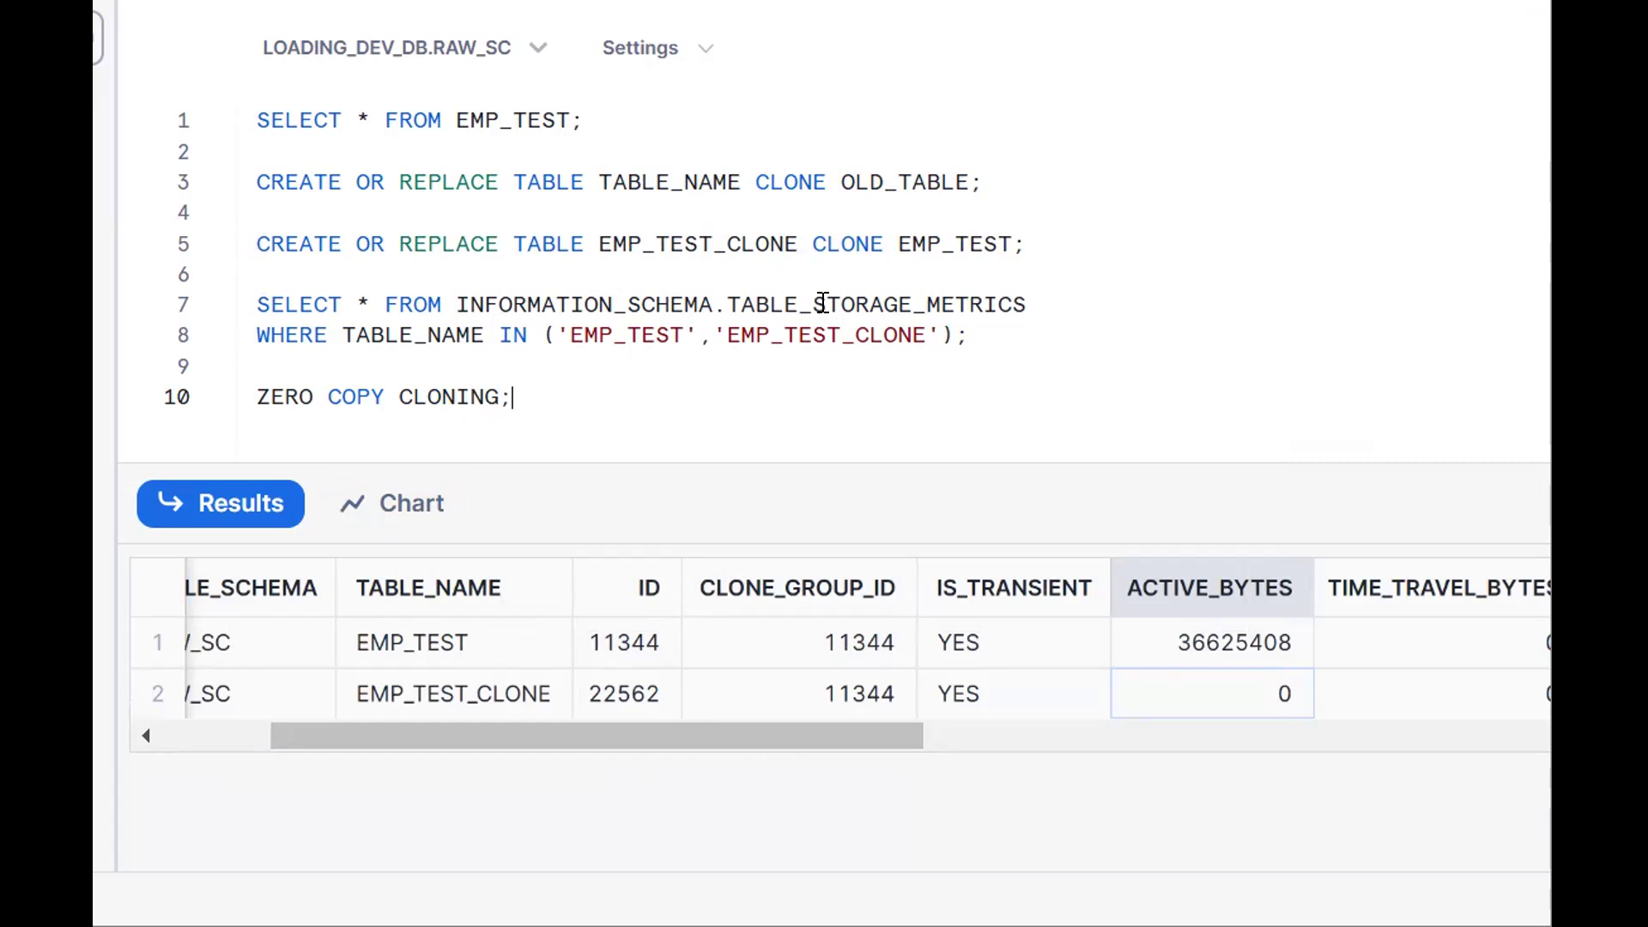
mouse_move(1127, 562)
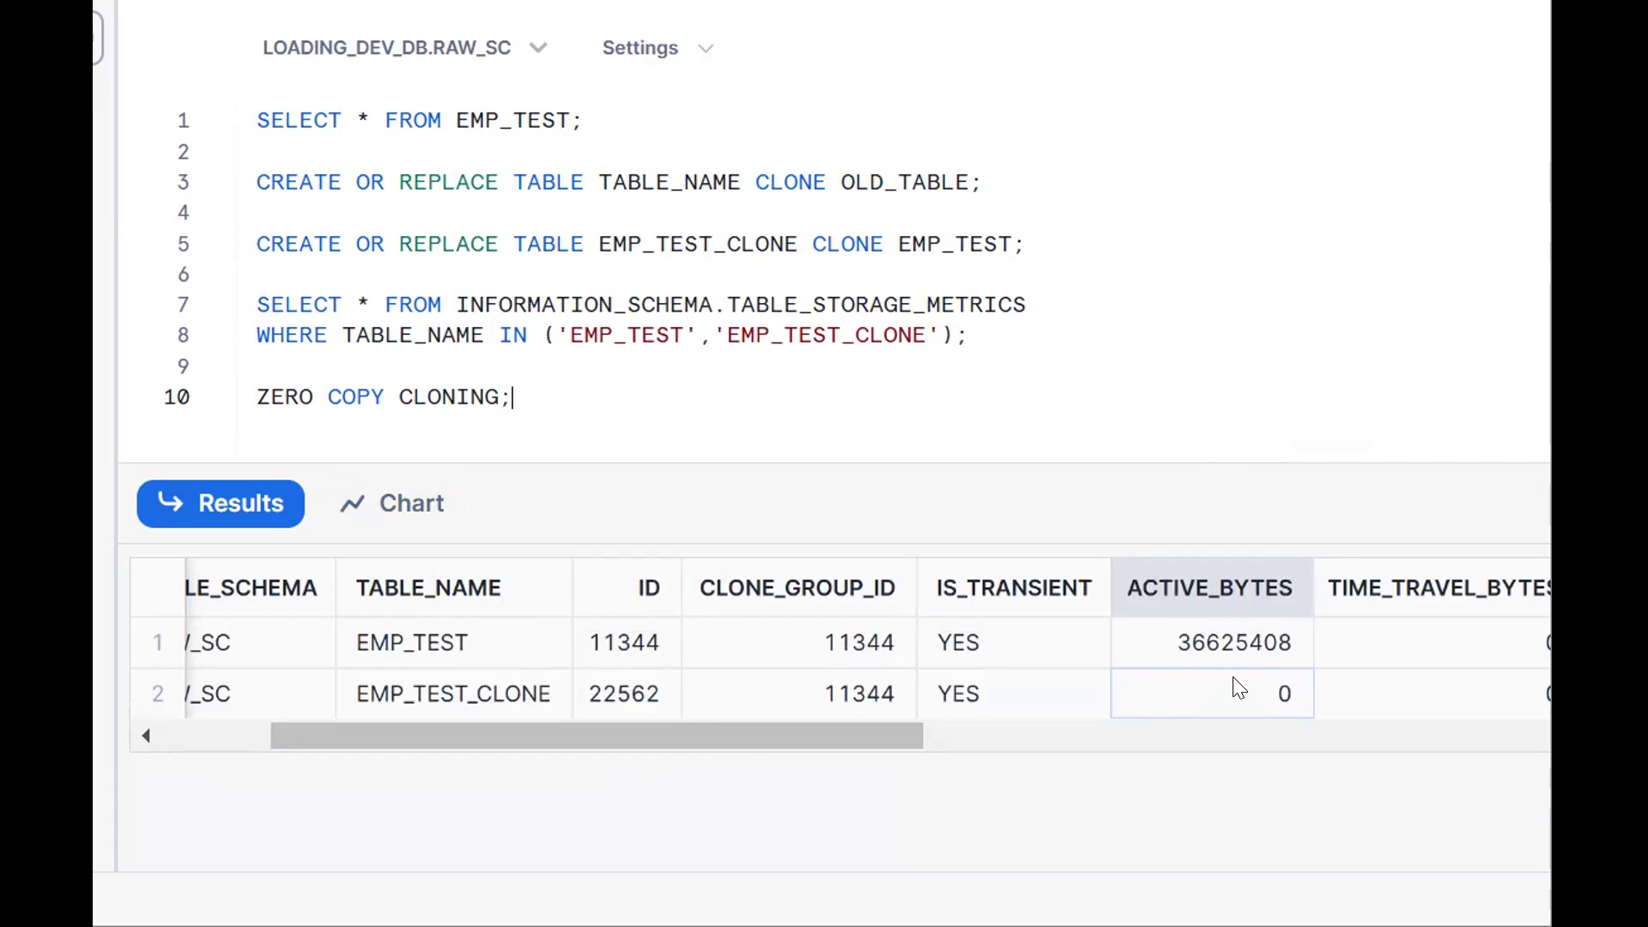
mouse_move(1192, 700)
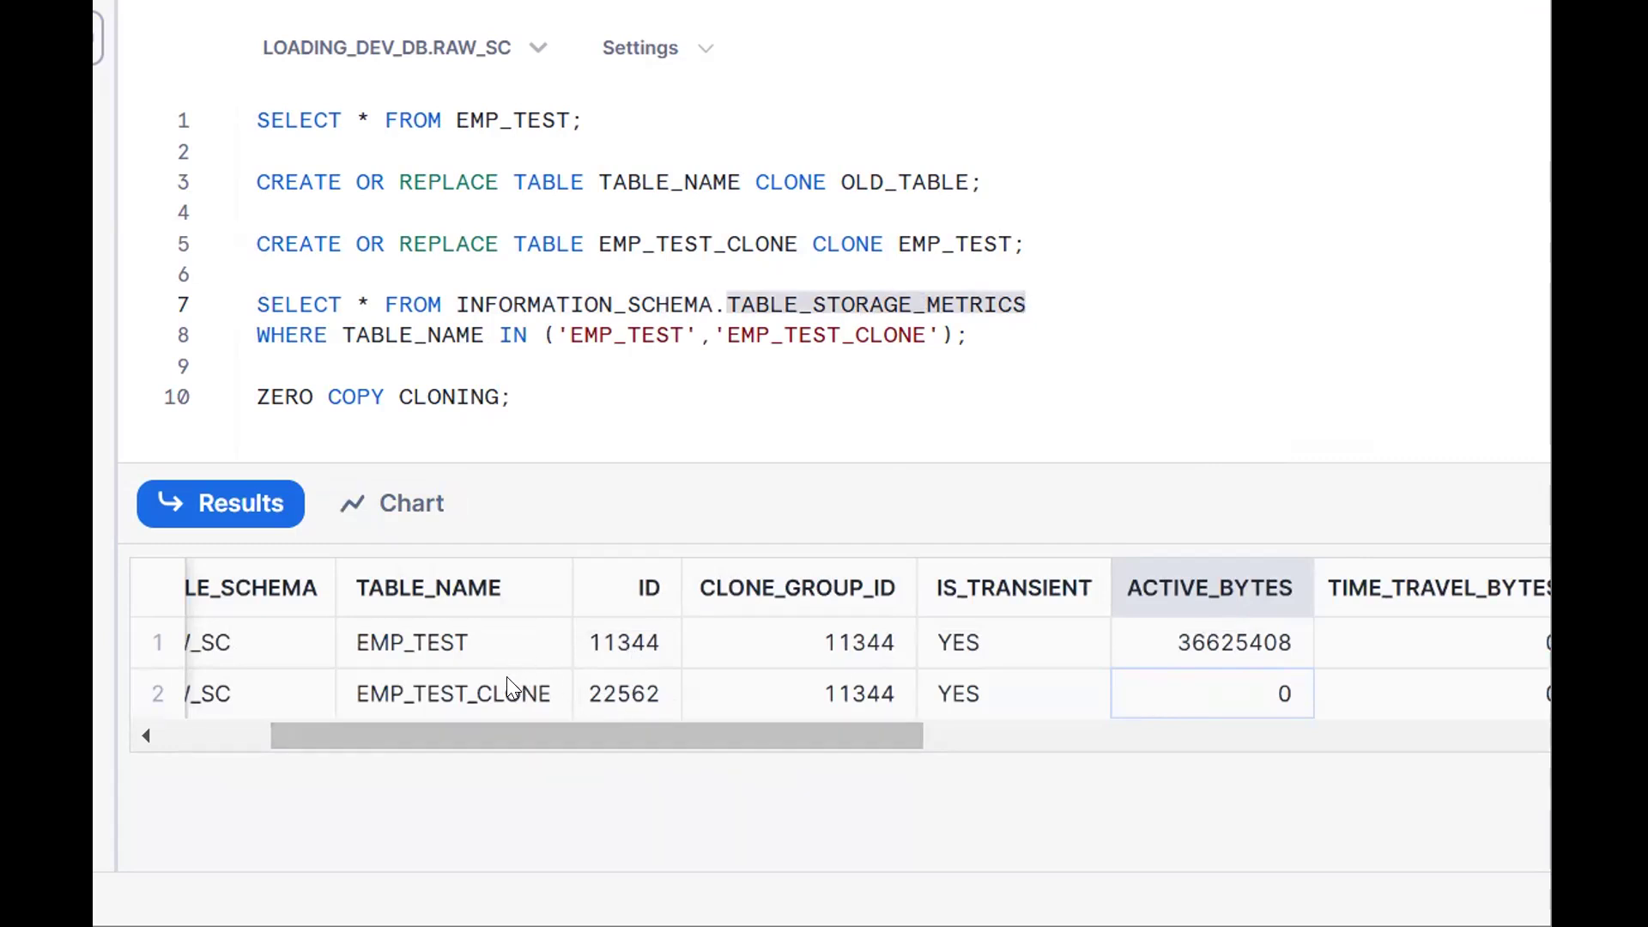
left_click(412, 642)
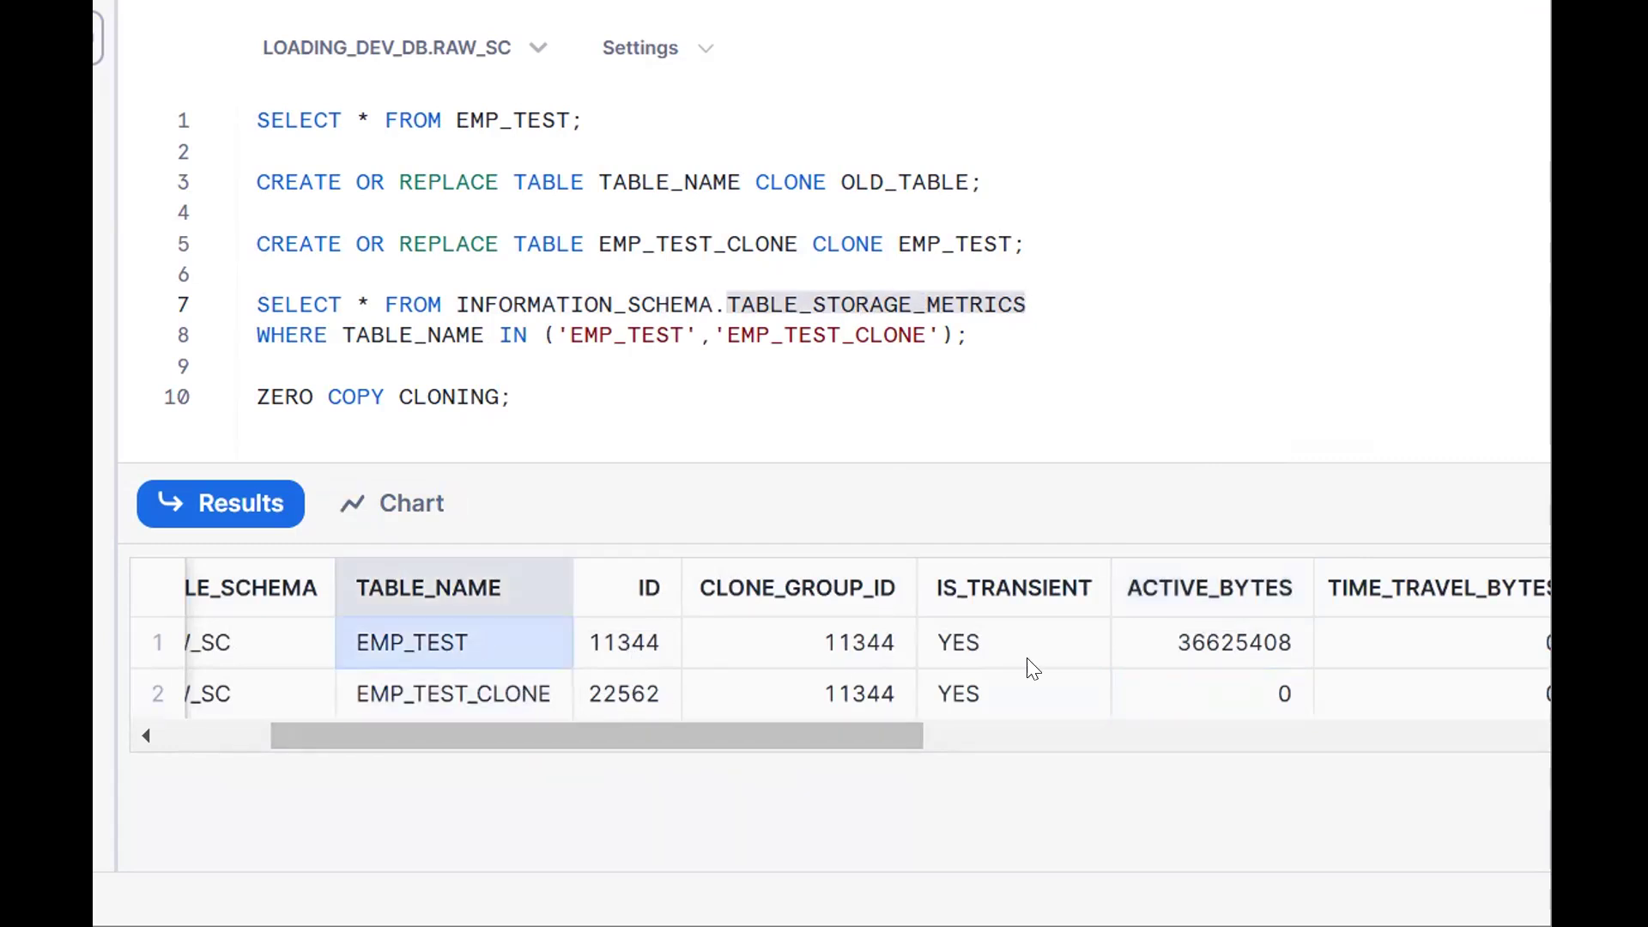
left_click(1232, 642)
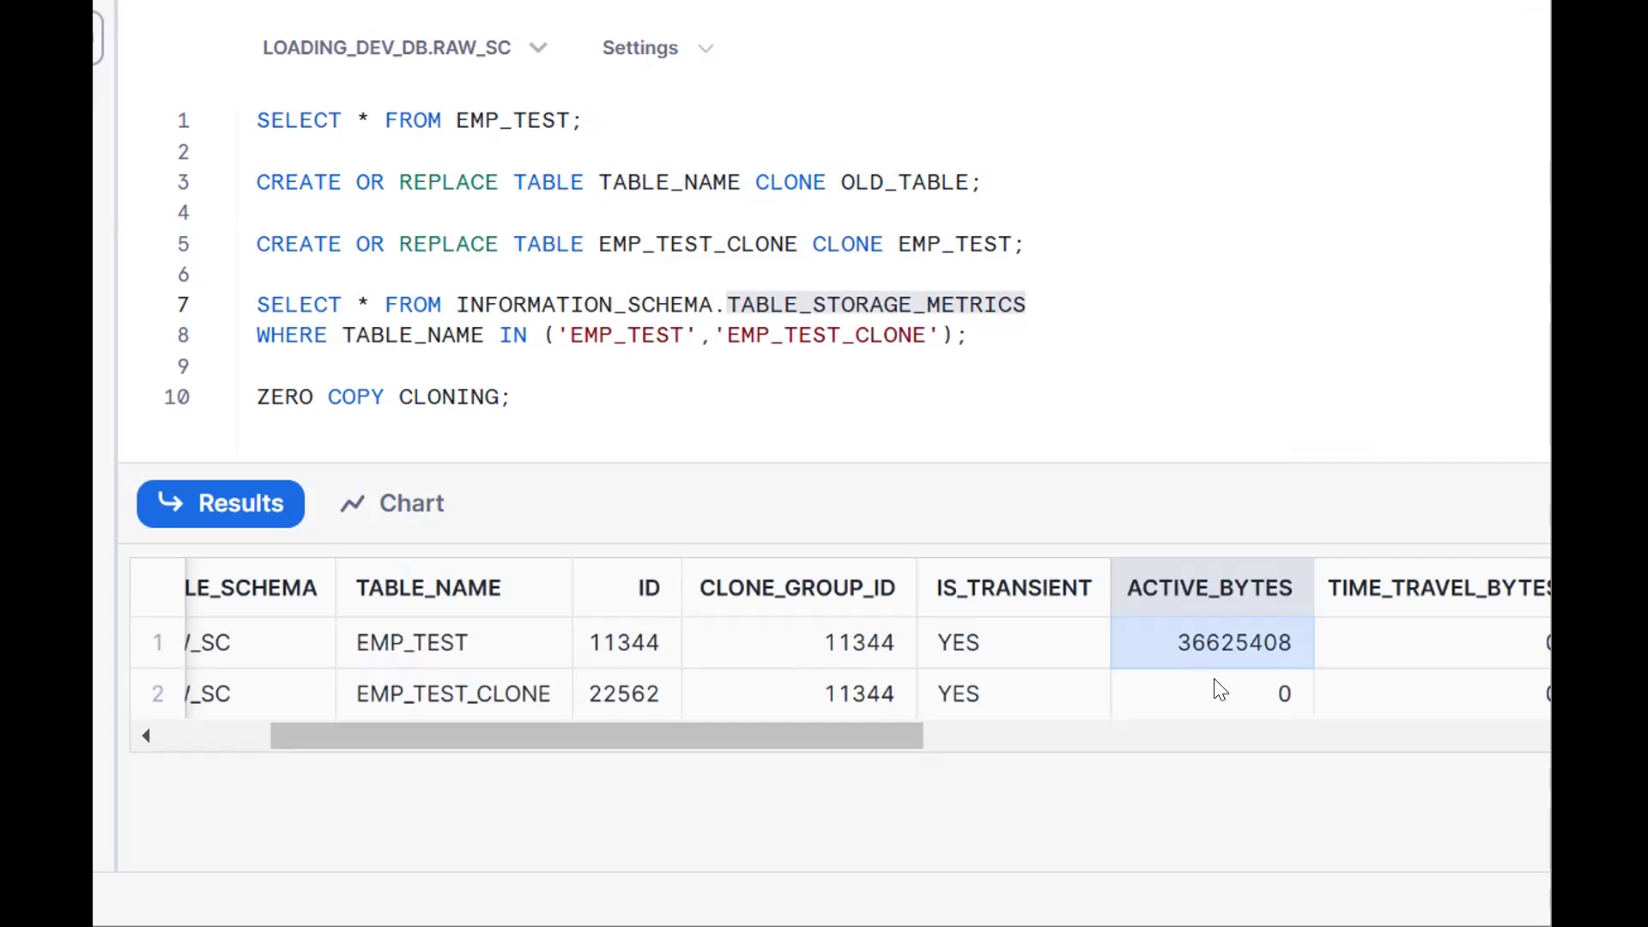
left_click(719, 417)
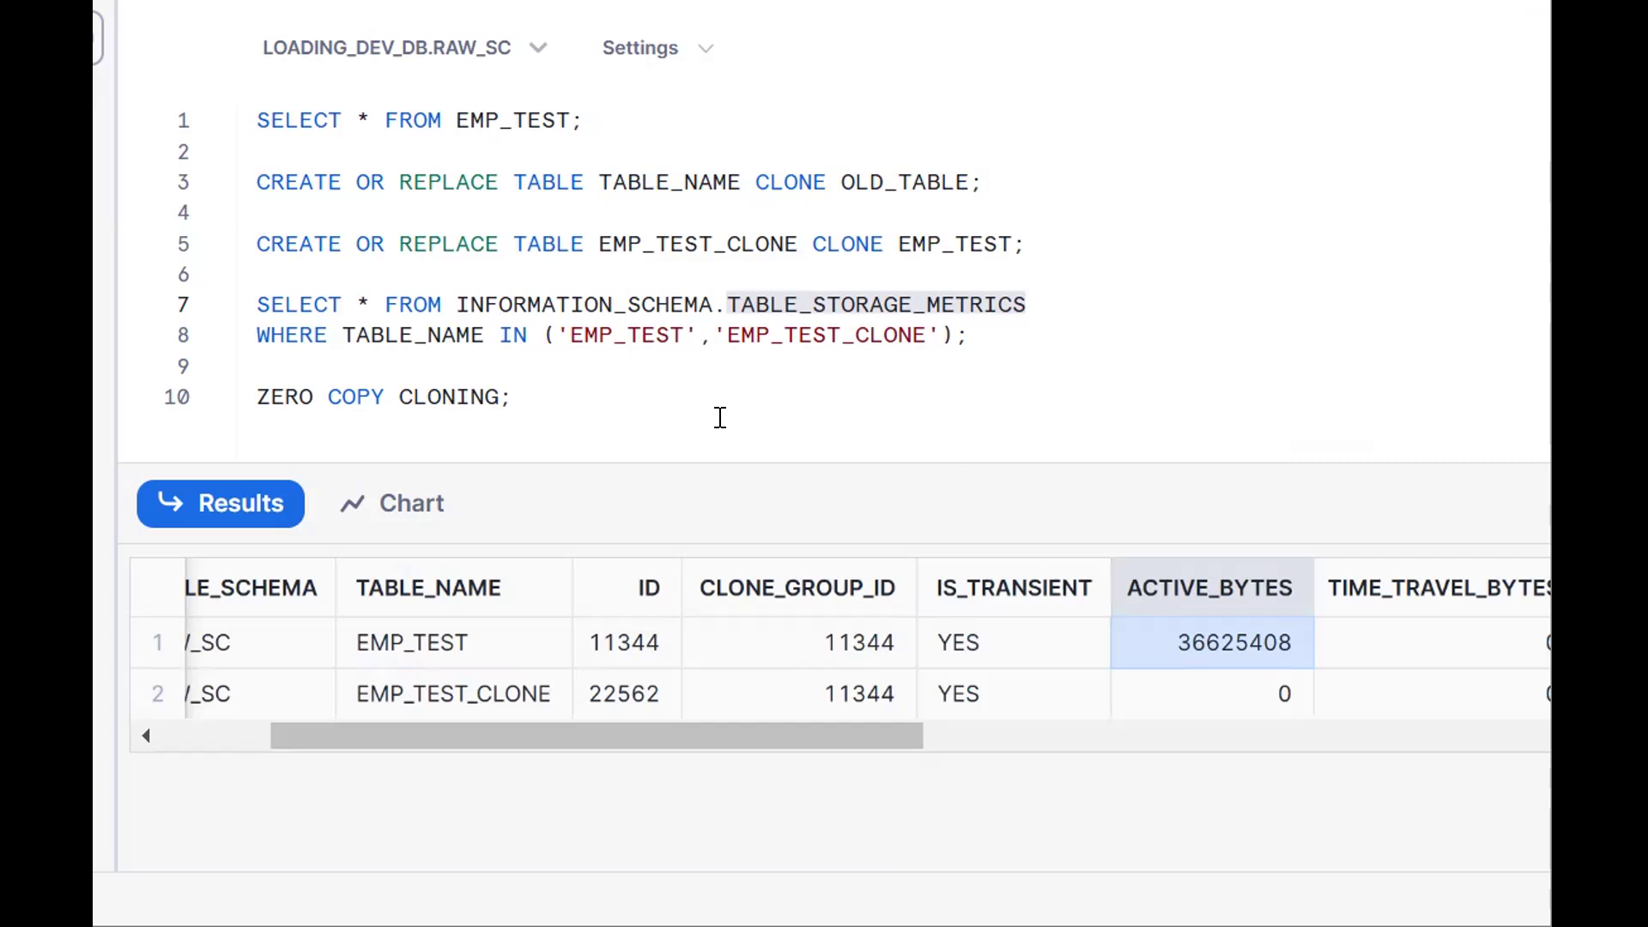
mouse_move(717, 501)
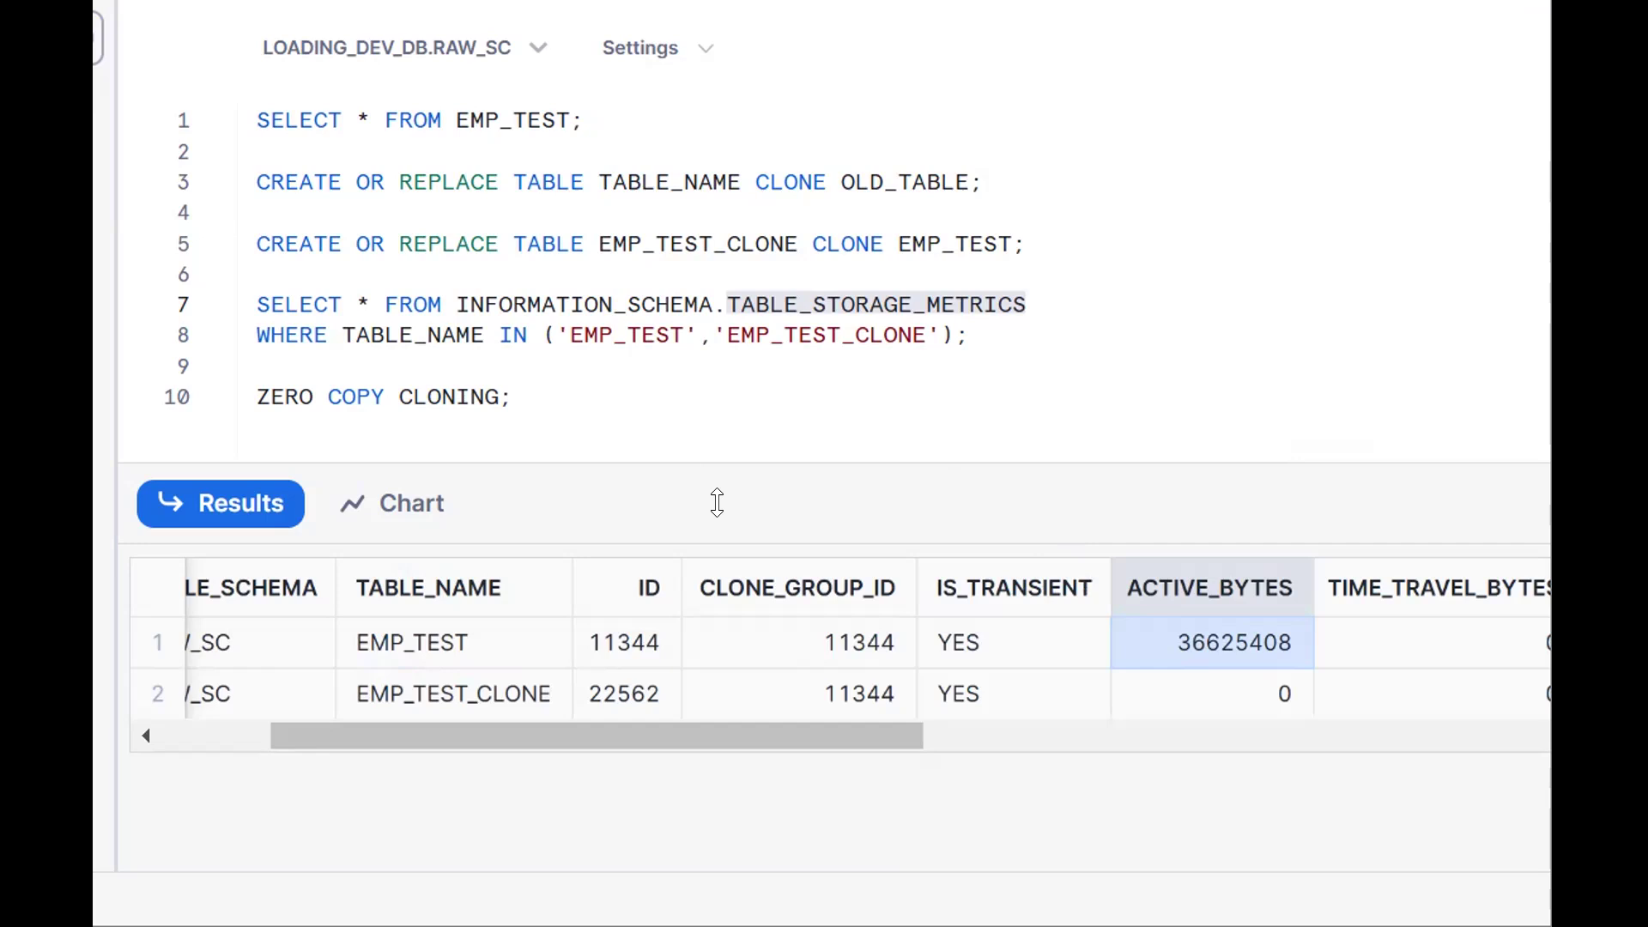